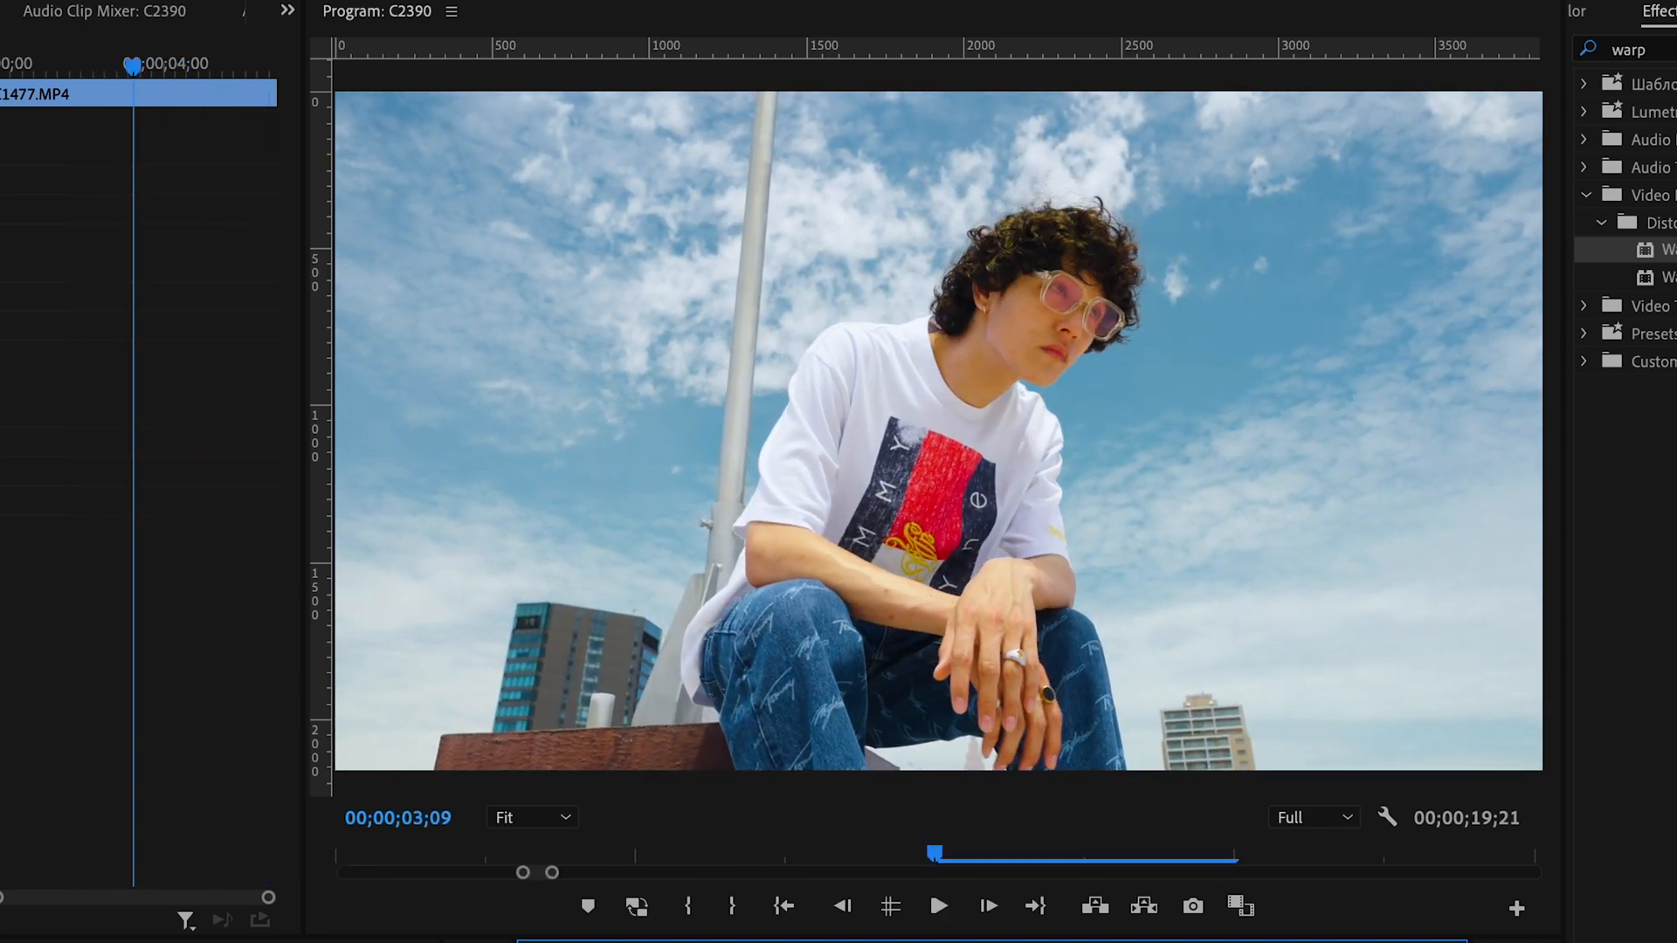
Step: Drop the Warp Stabilizer effect onto the handheld rooftop clip so it starts analysing
left_click(936, 906)
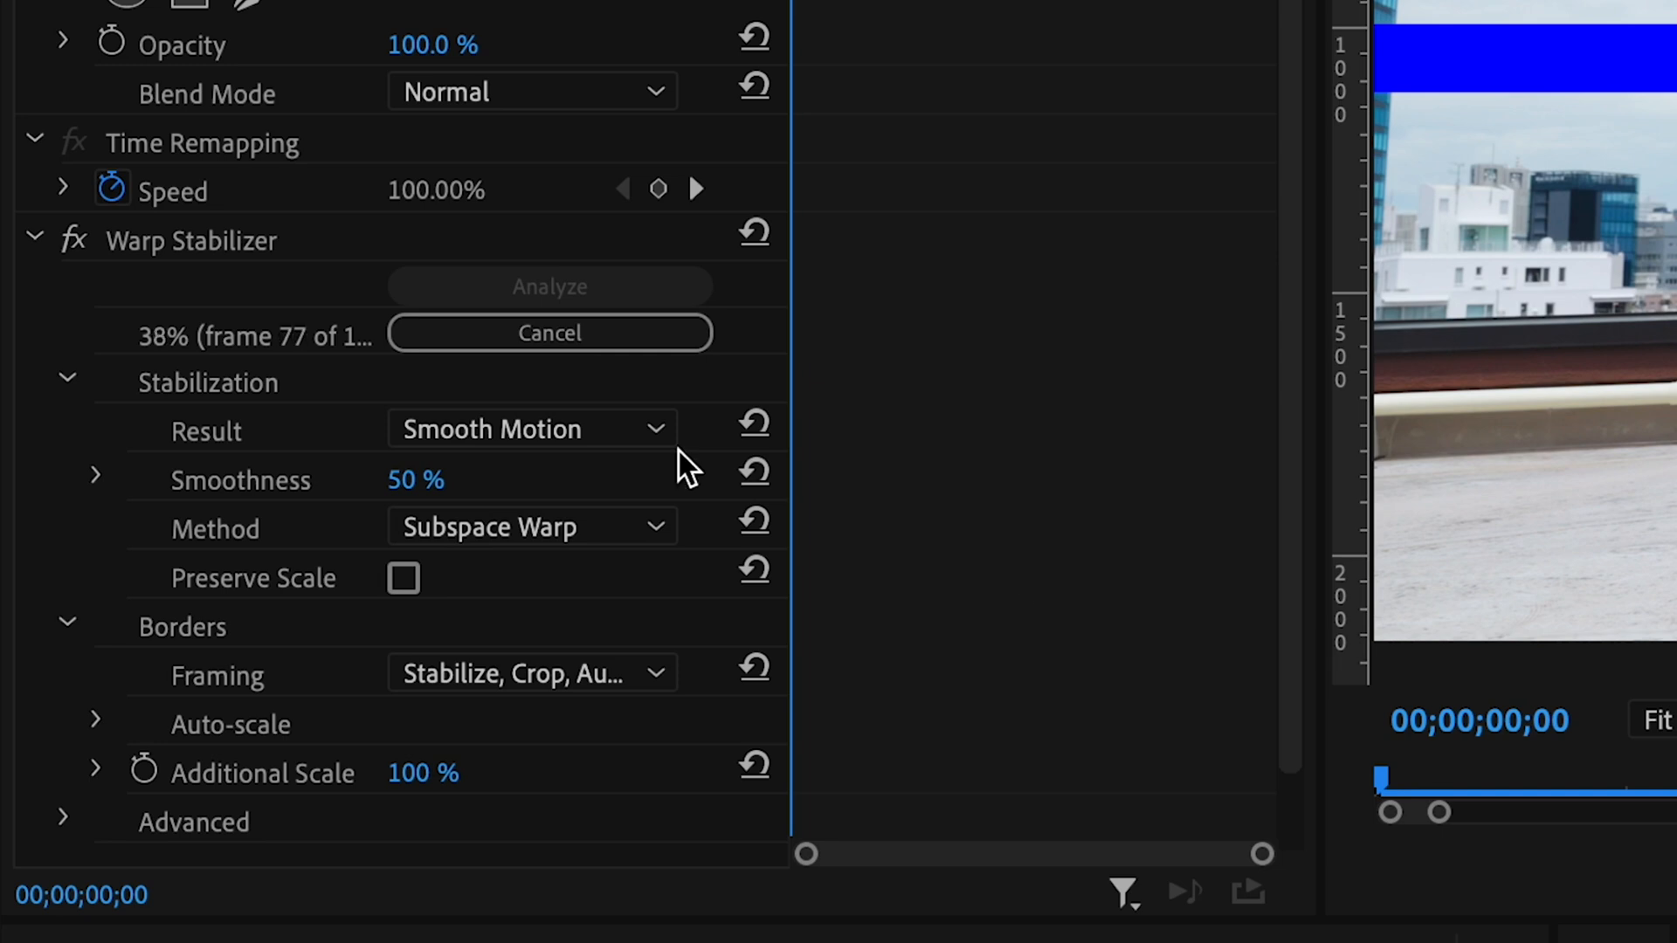
mouse_move(526, 461)
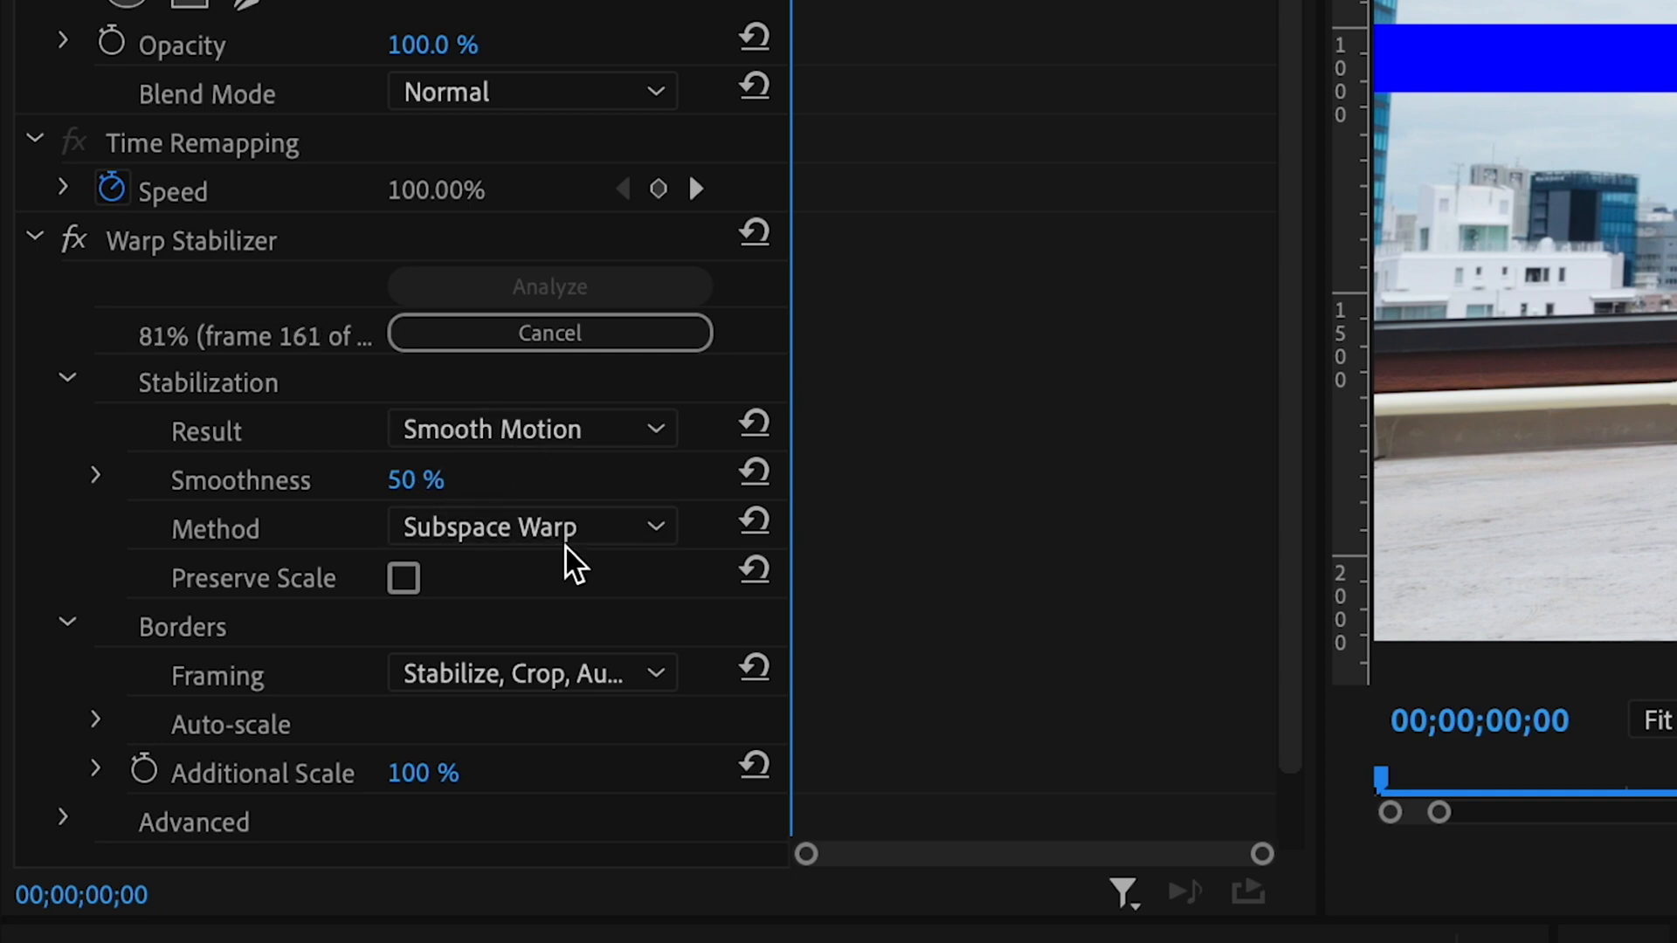
Step: Expand the Warp Stabilizer's Stabilization and Borders groups in Effect Controls after analysis completes
left_click(65, 383)
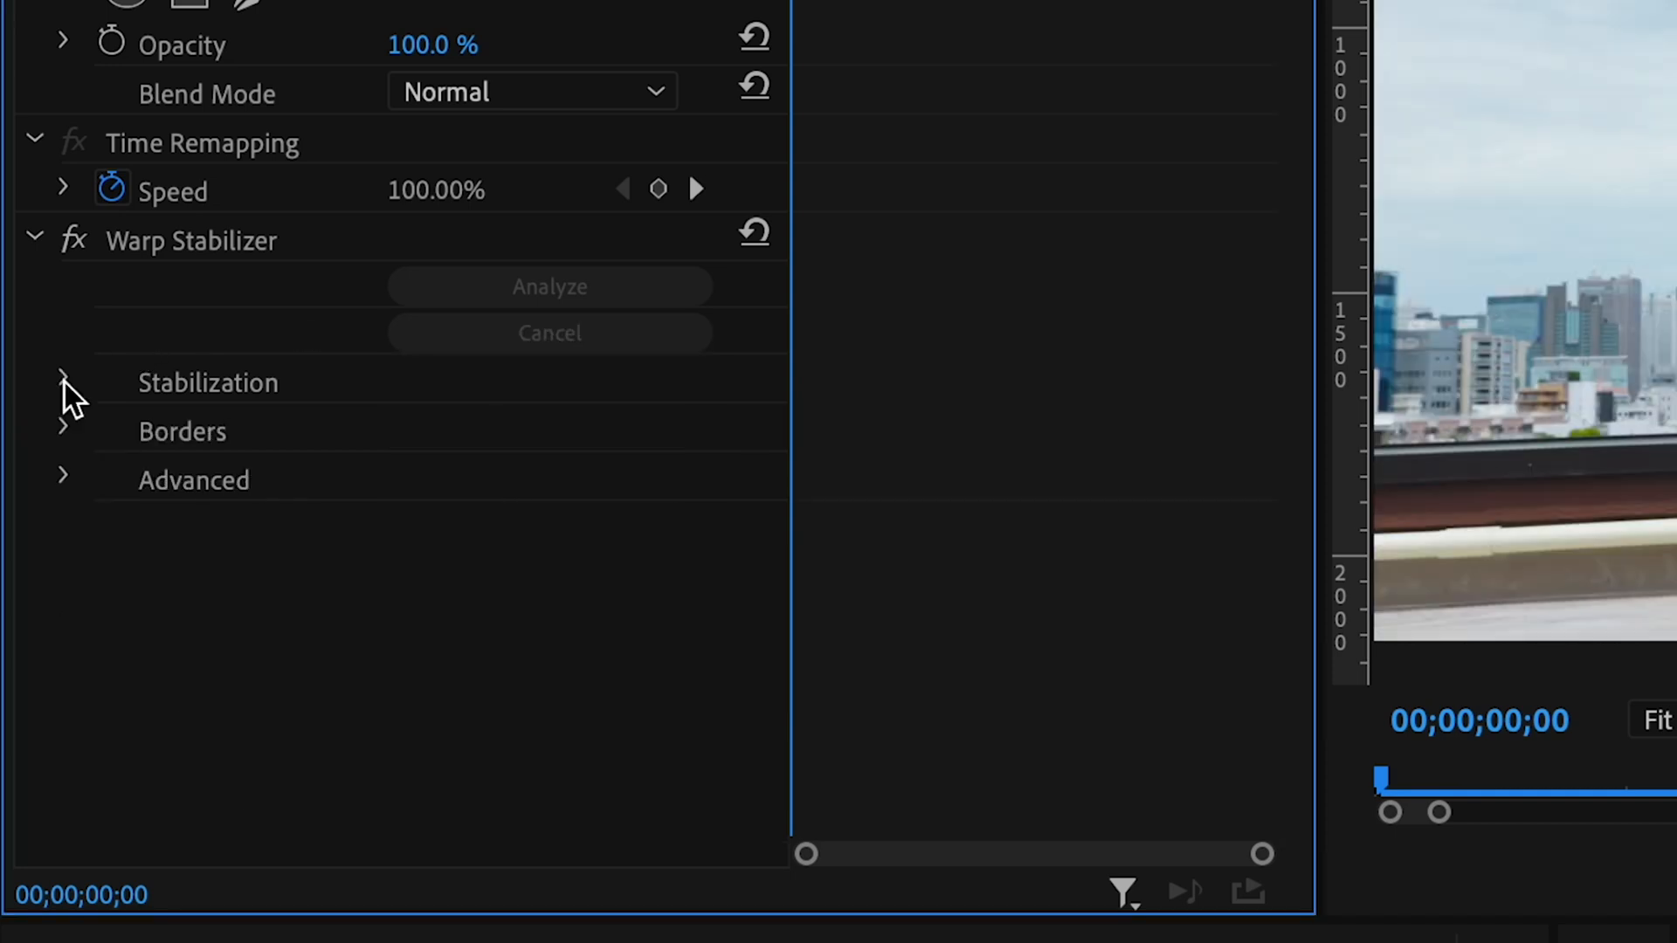
left_click(63, 383)
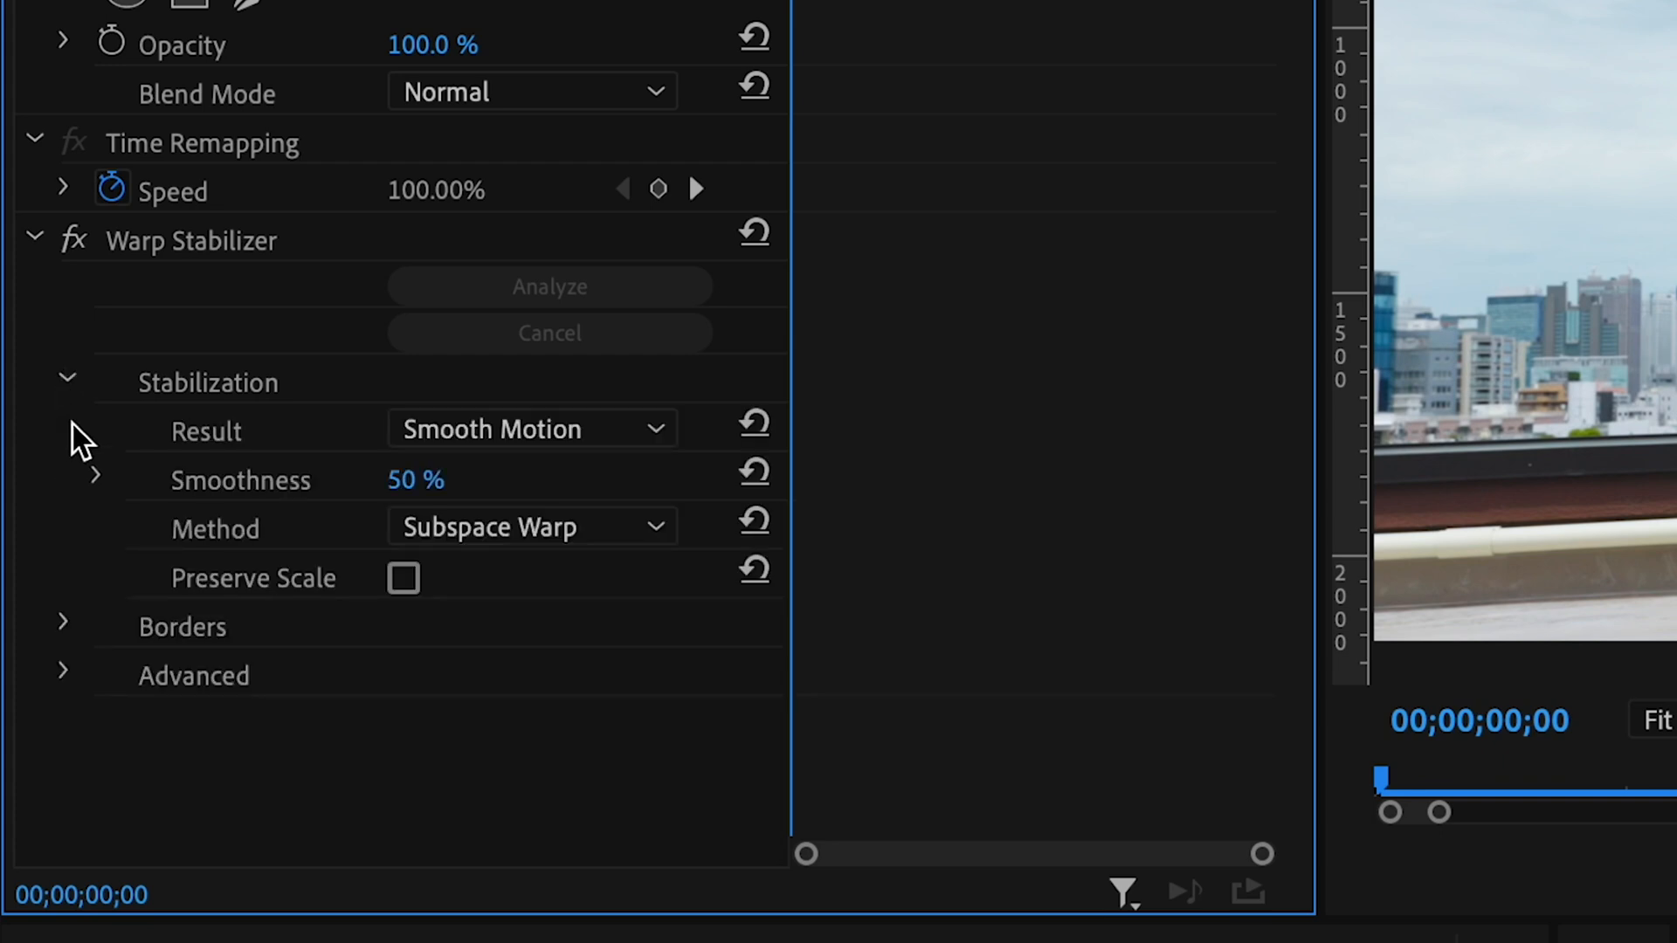
left_click(63, 625)
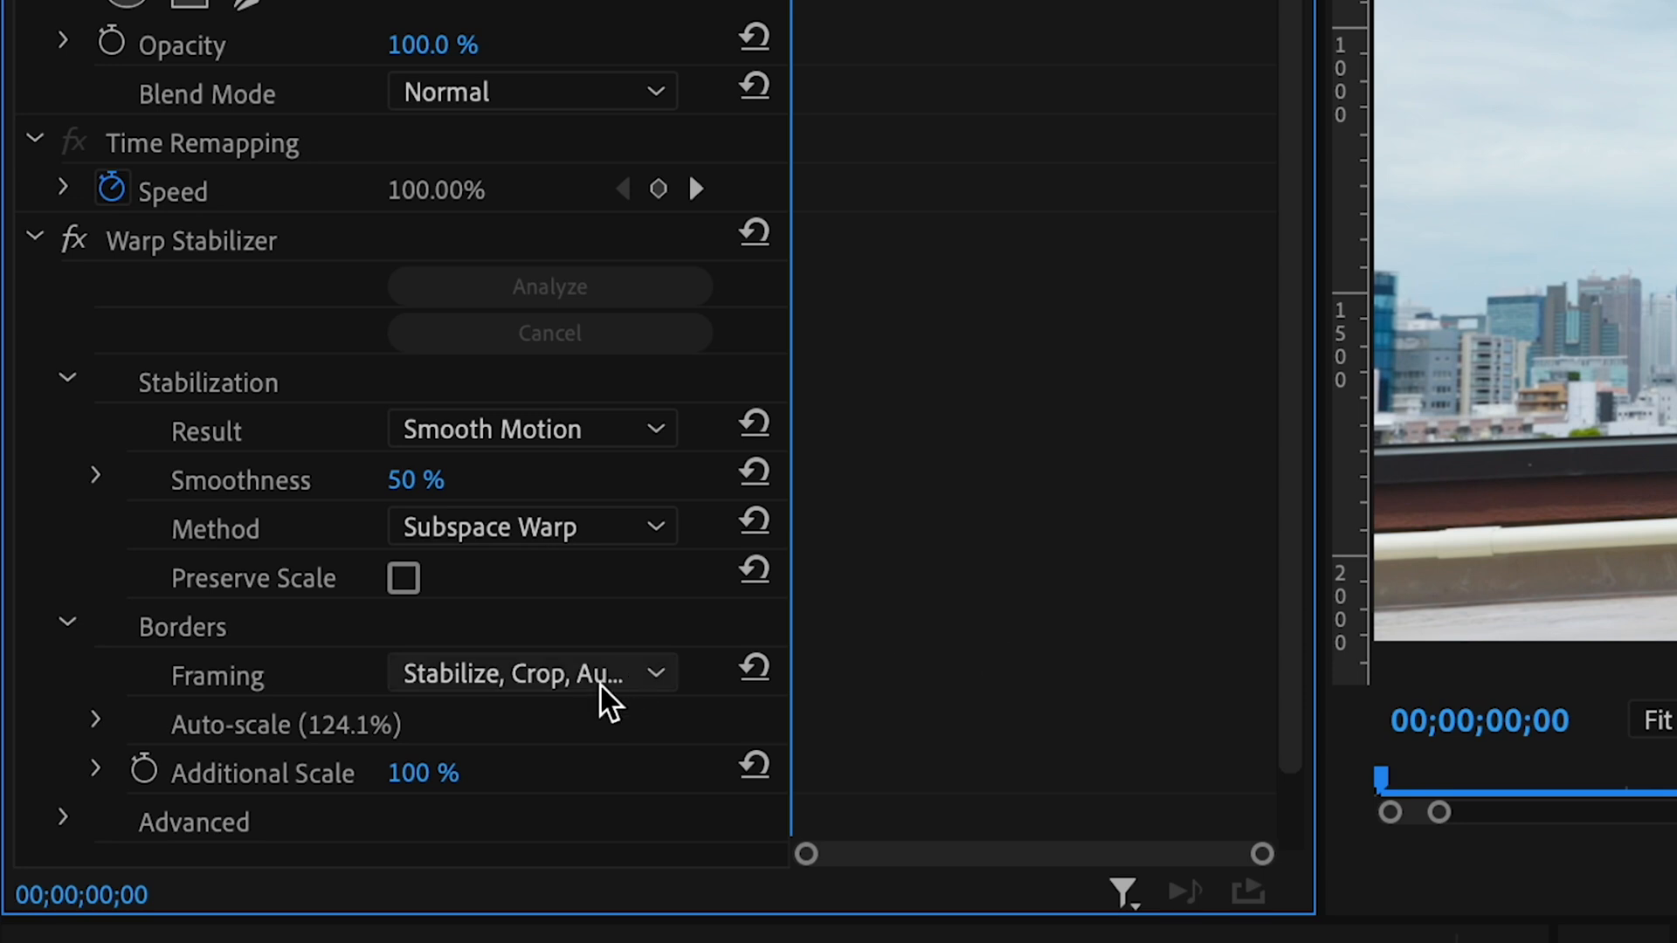
left_click(531, 674)
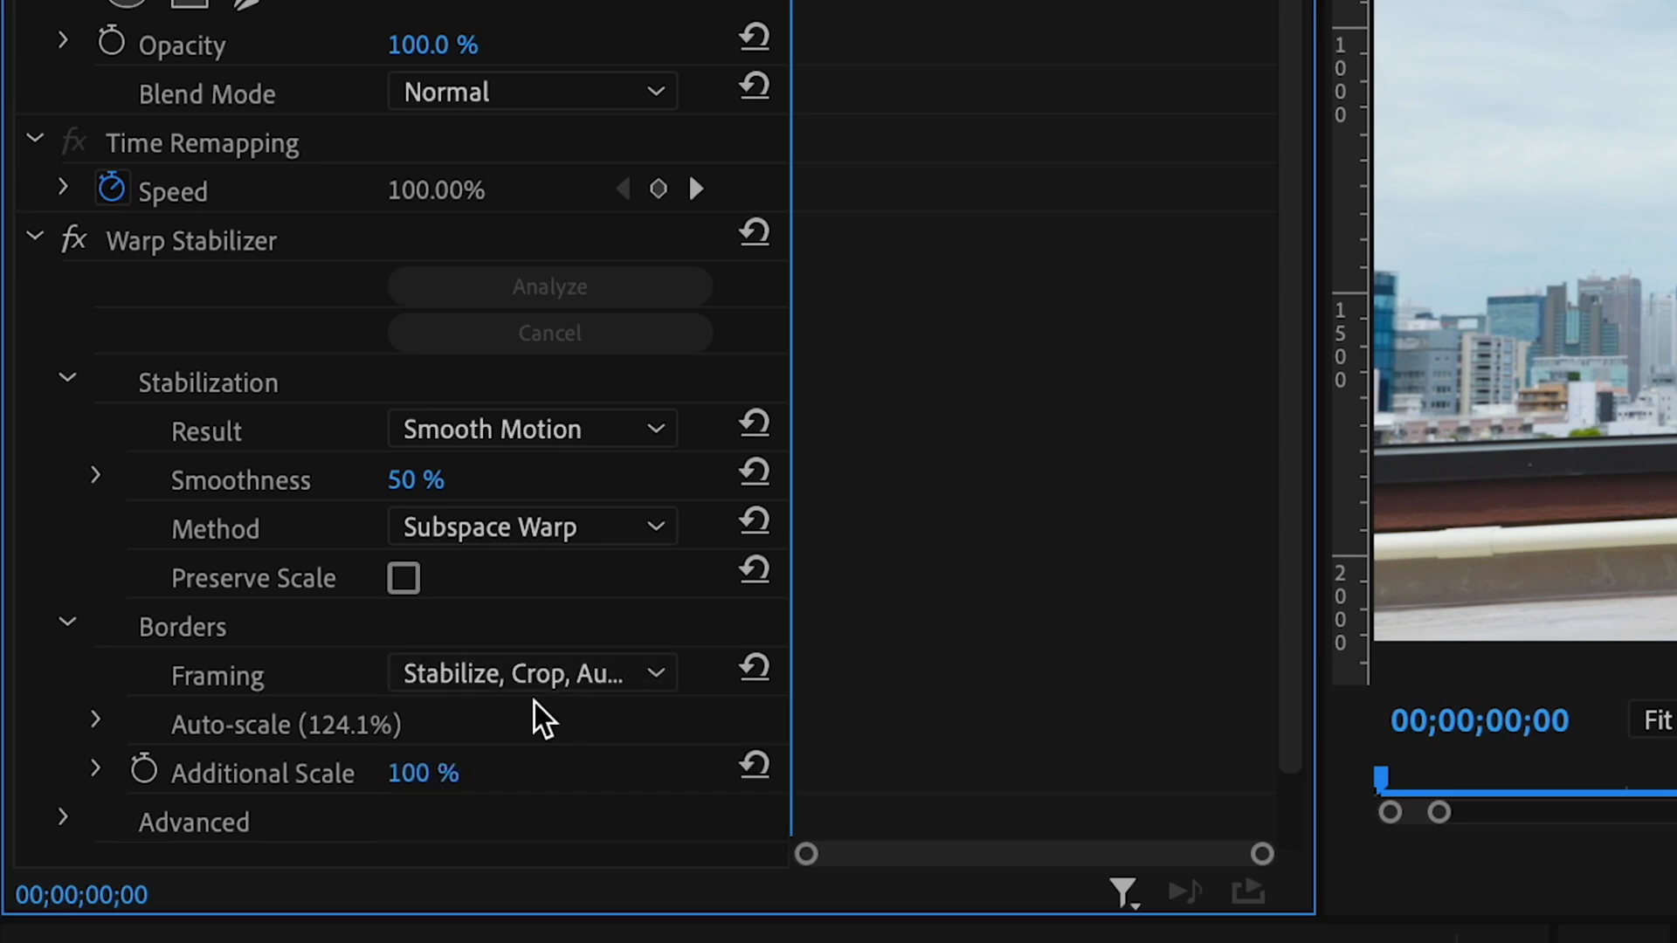
mouse_move(578, 498)
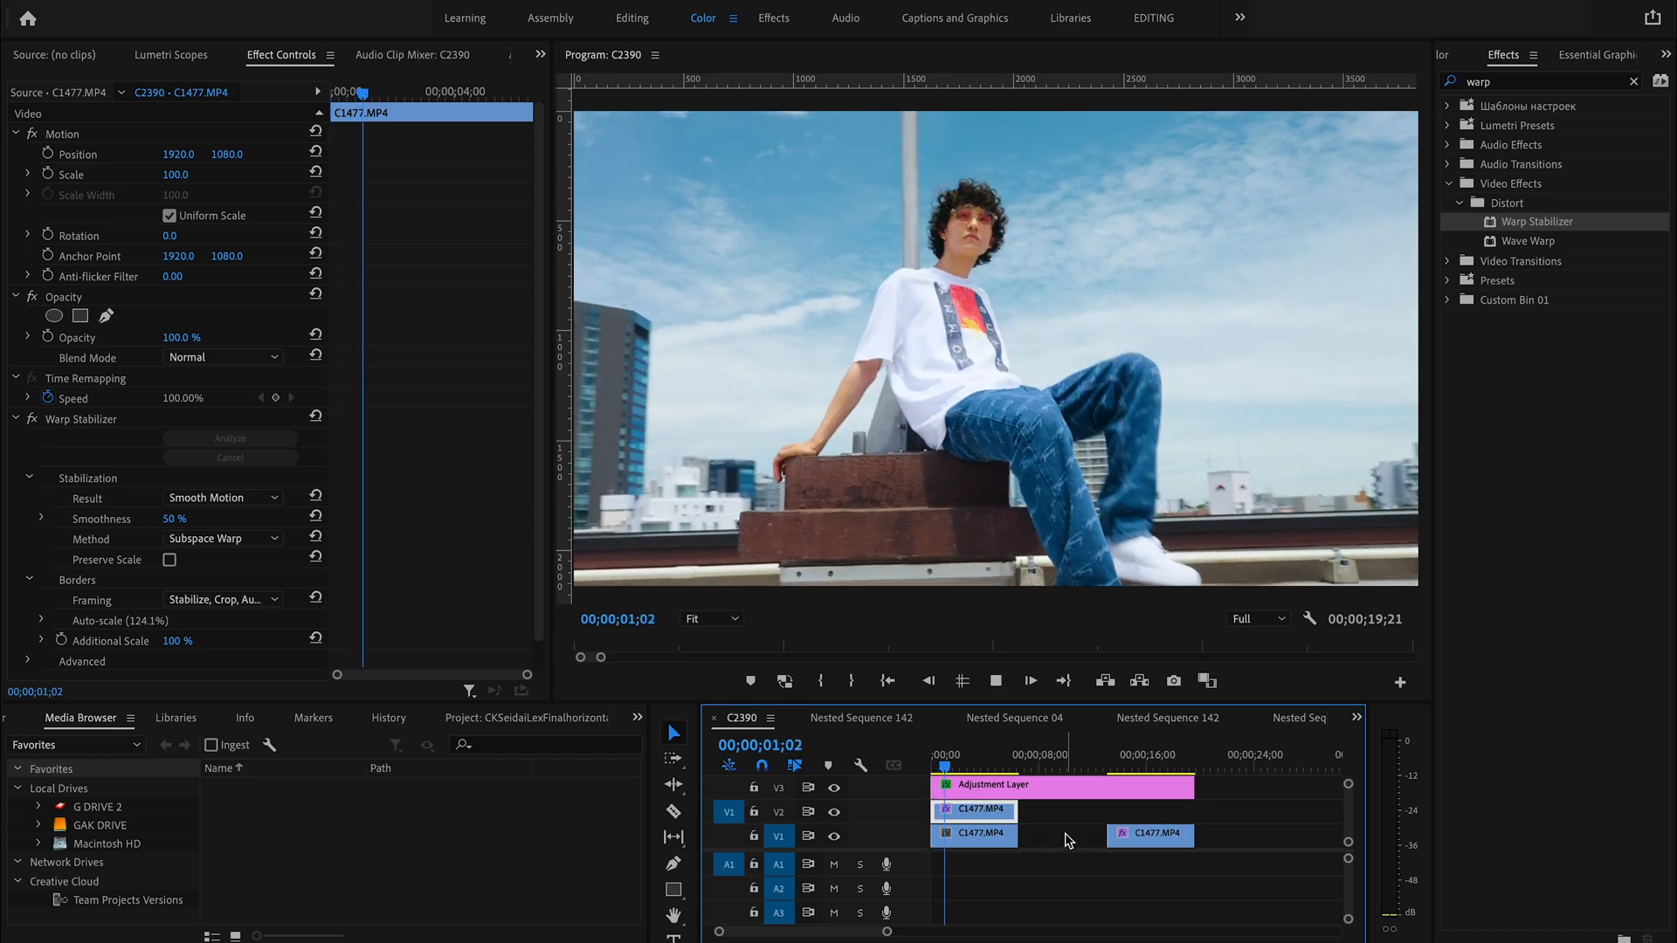
left_click(971, 765)
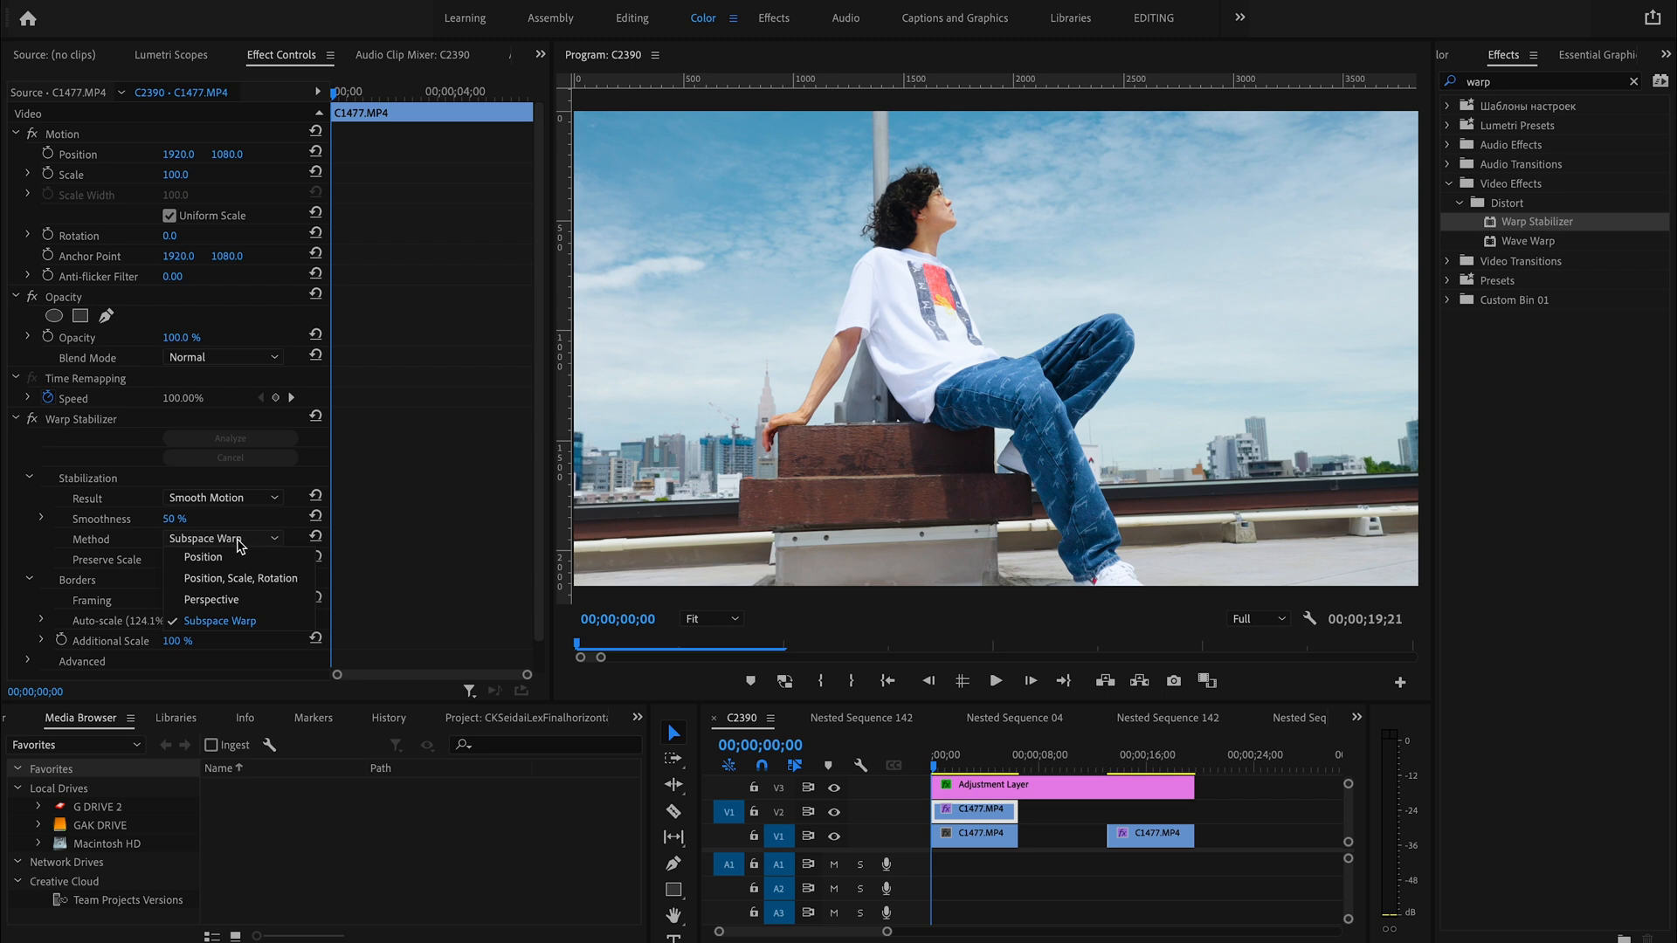
left_click(220, 622)
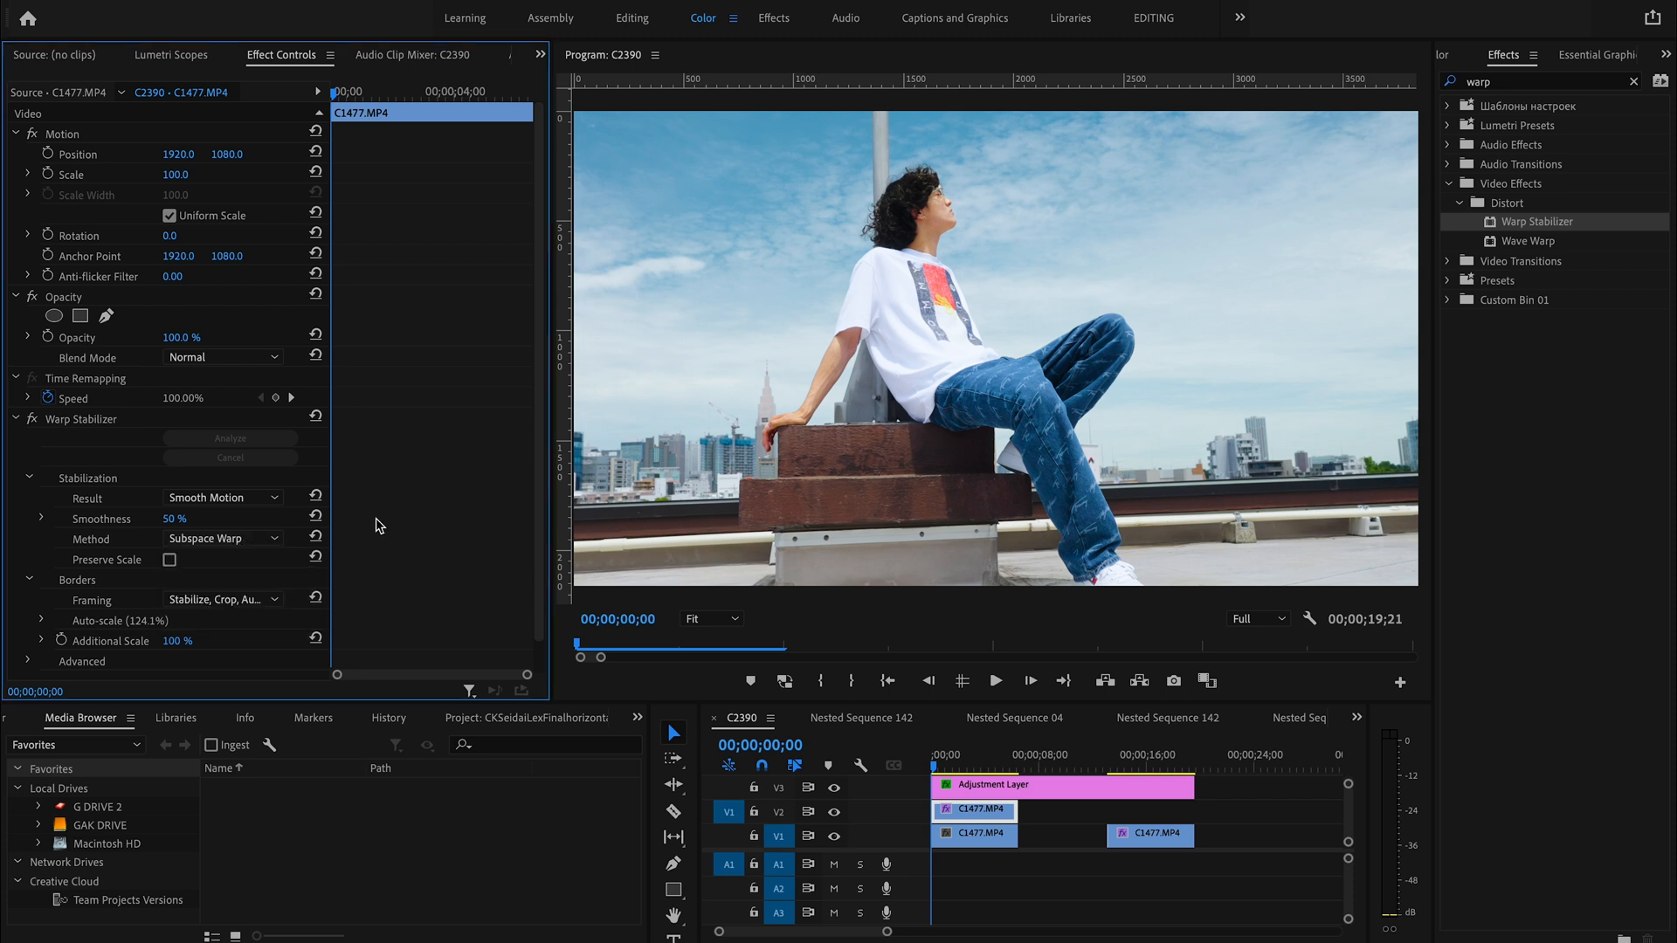
mouse_move(578, 178)
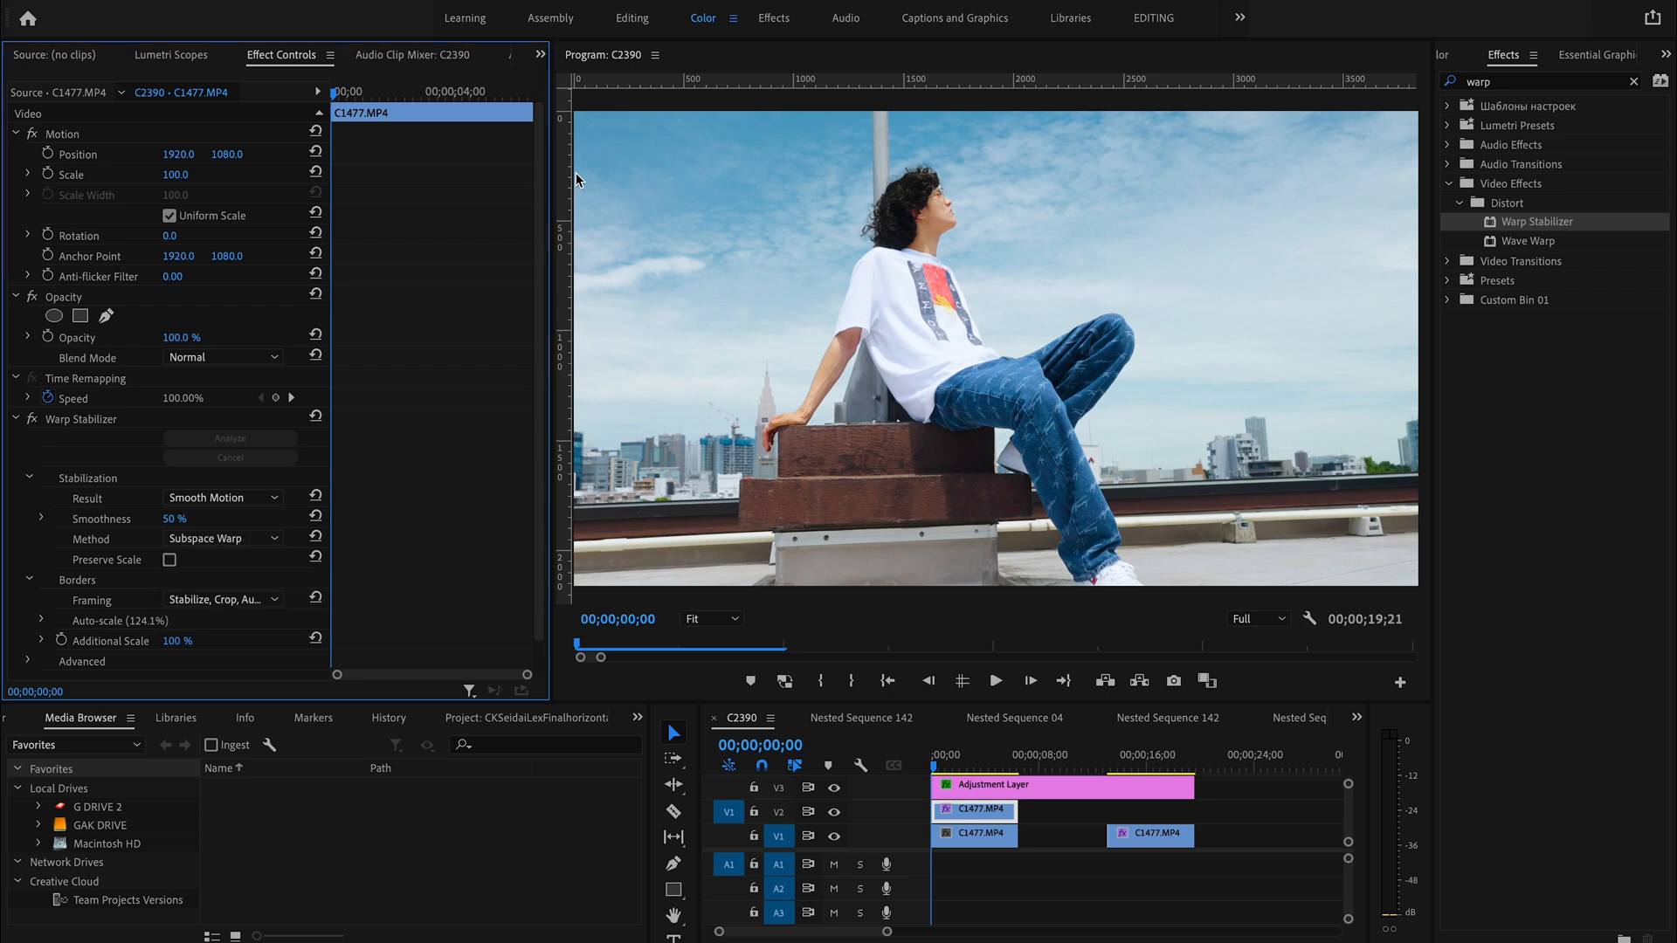
mouse_move(971, 236)
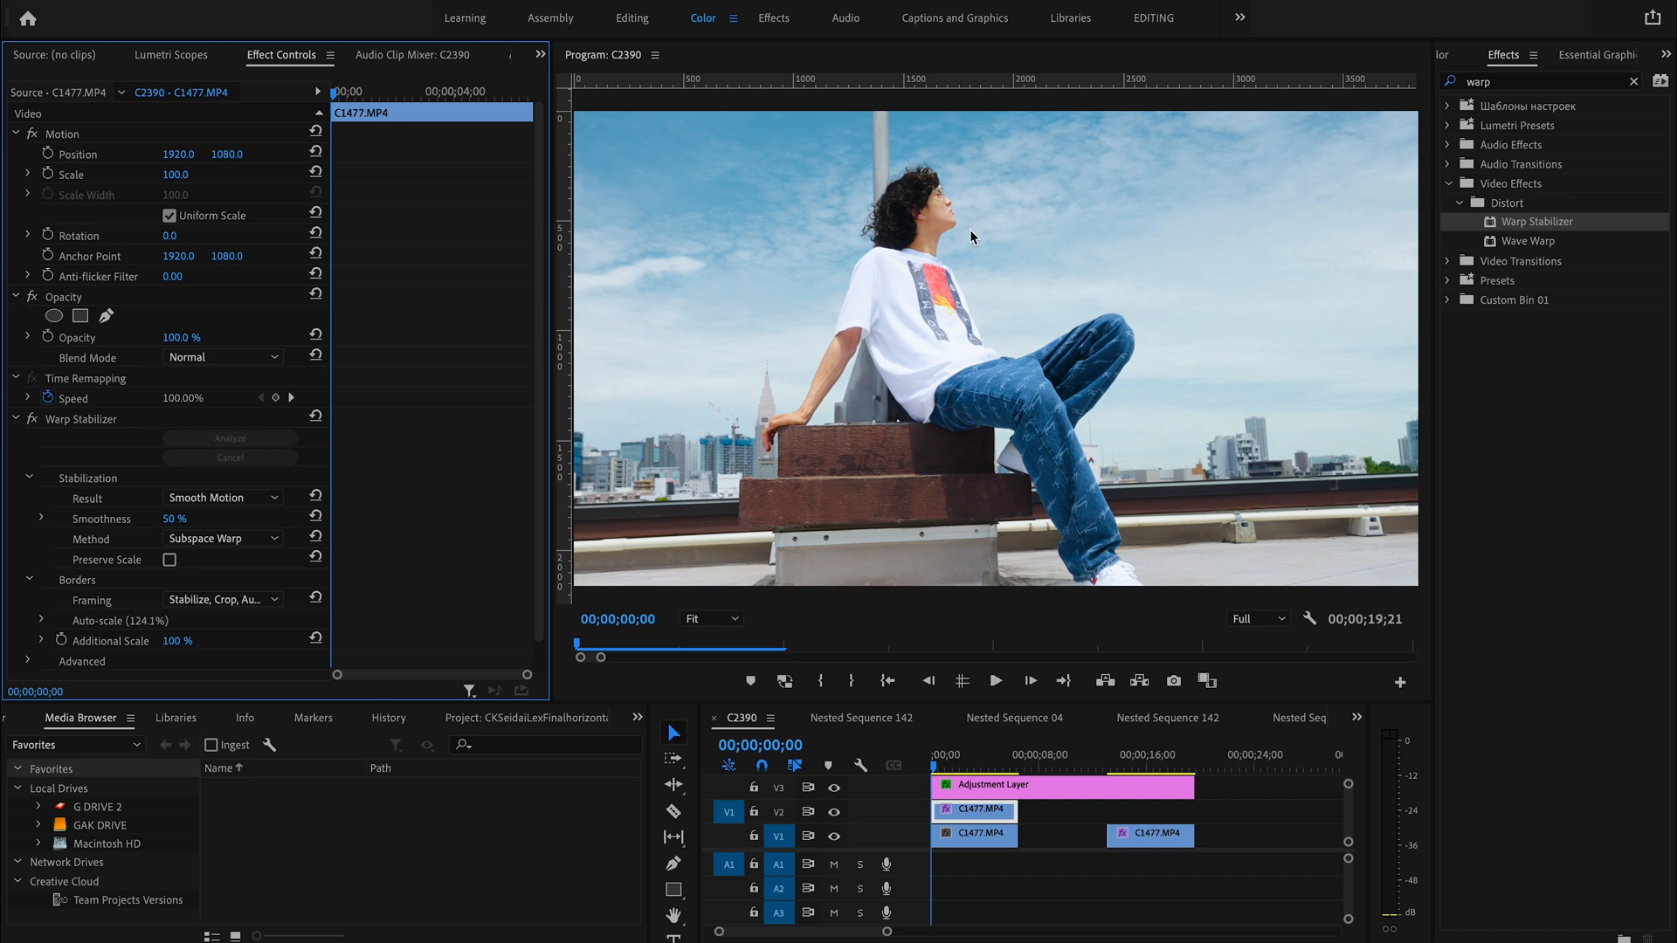
mouse_move(941, 414)
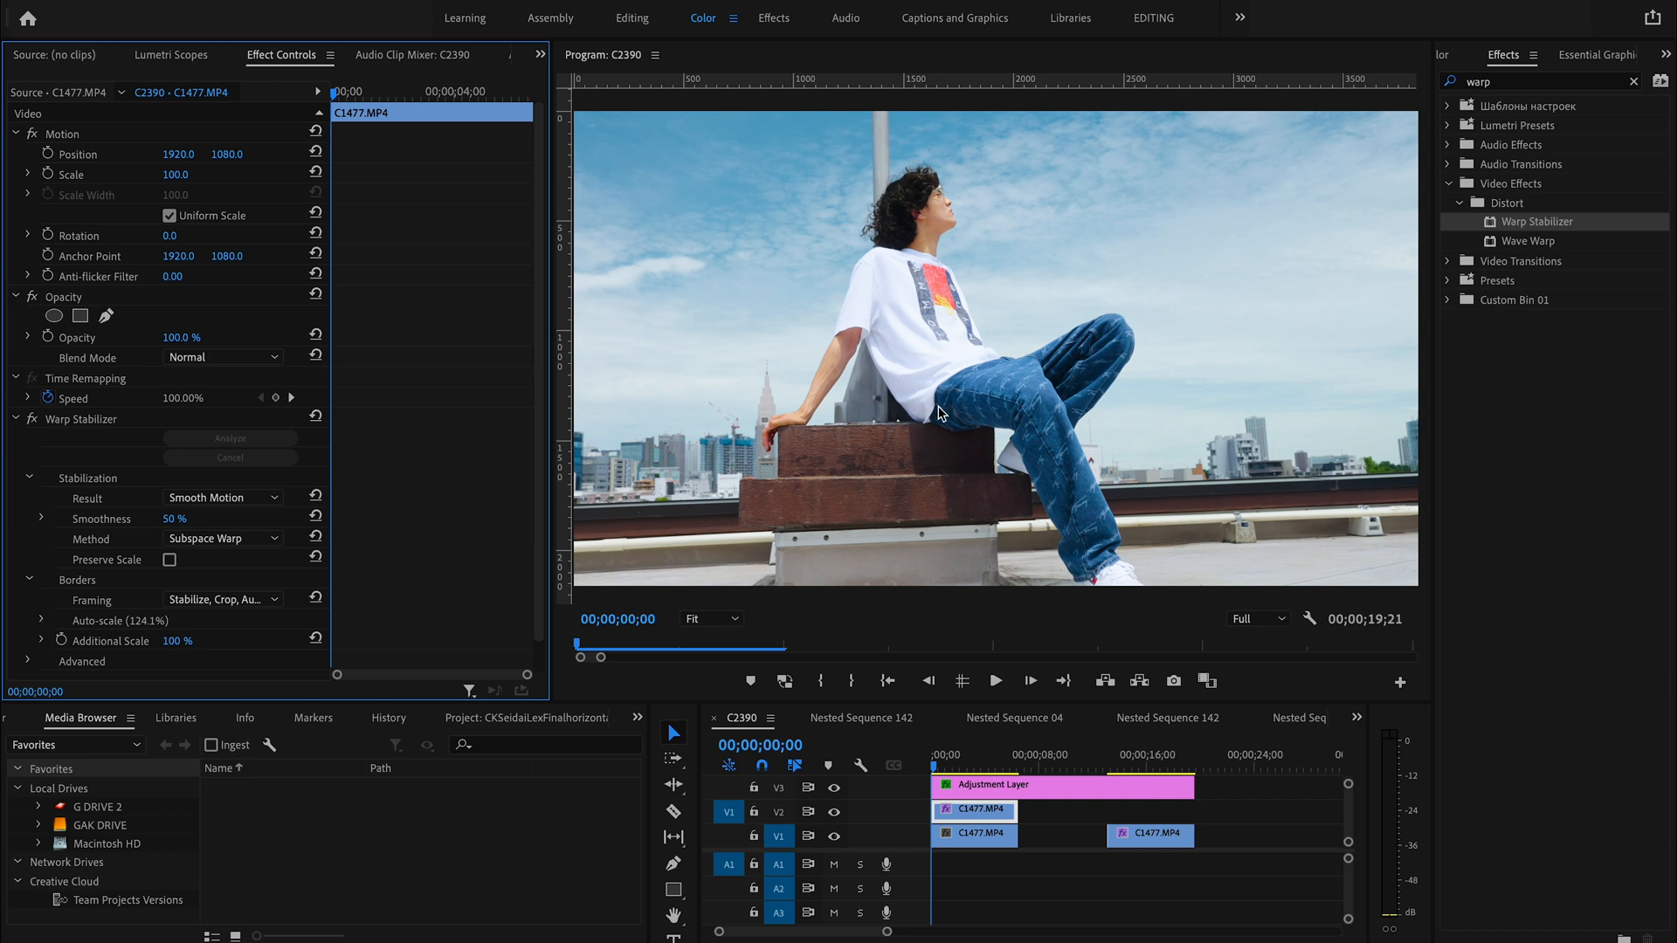
mouse_move(931, 307)
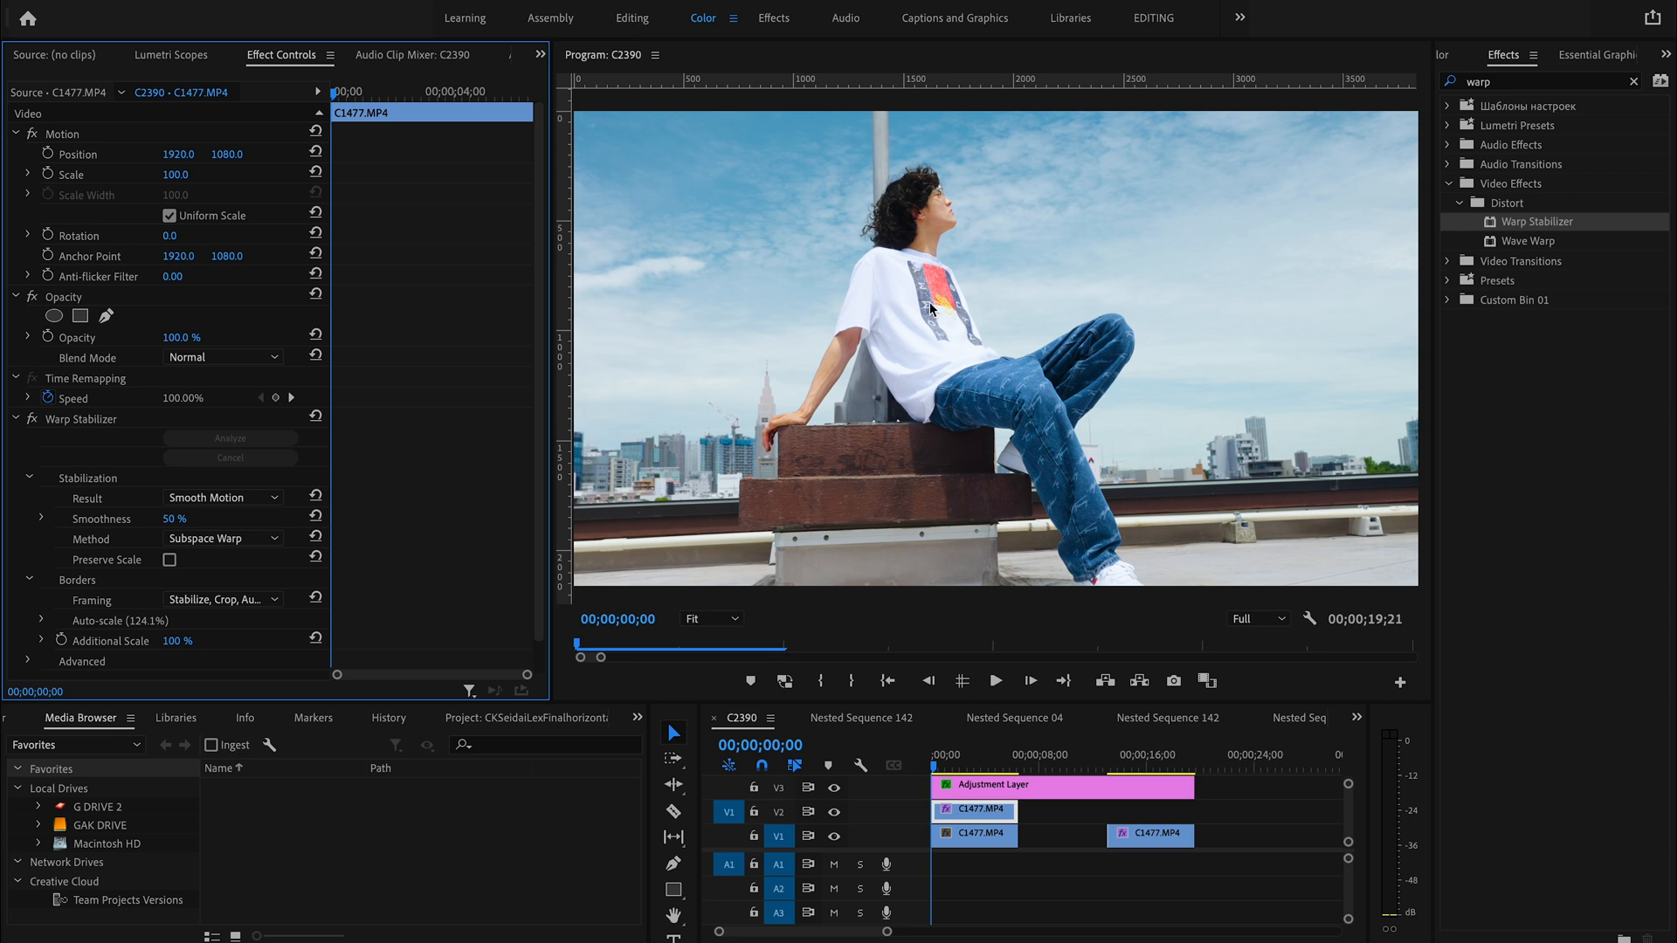
mouse_move(945, 386)
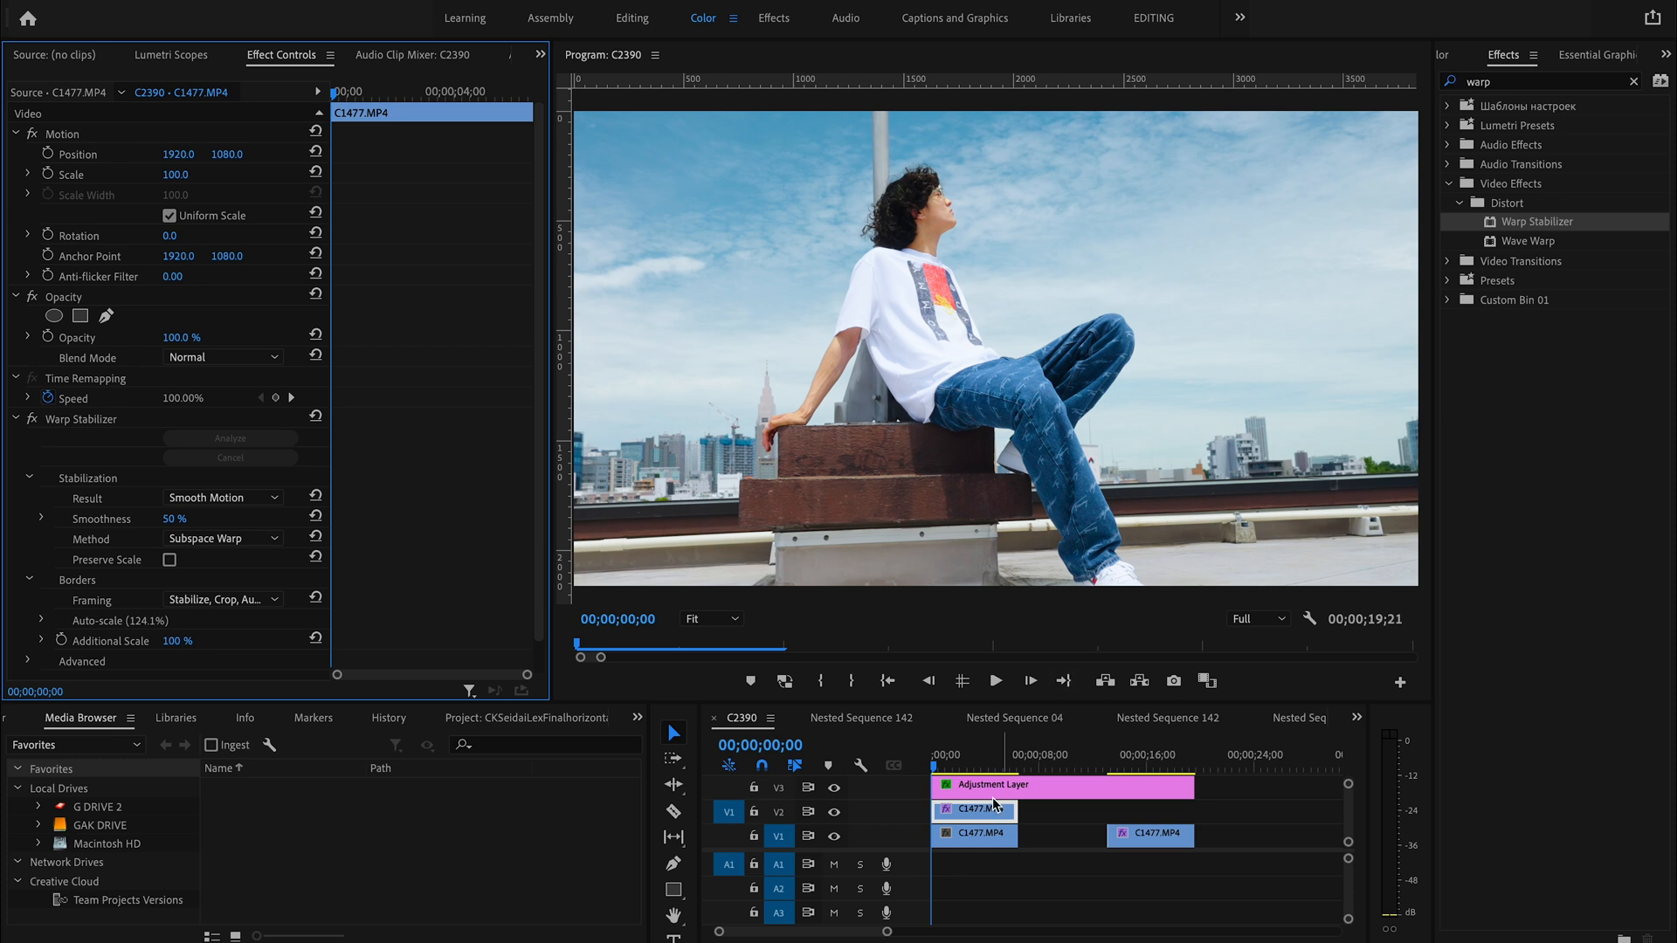
mouse_move(620, 221)
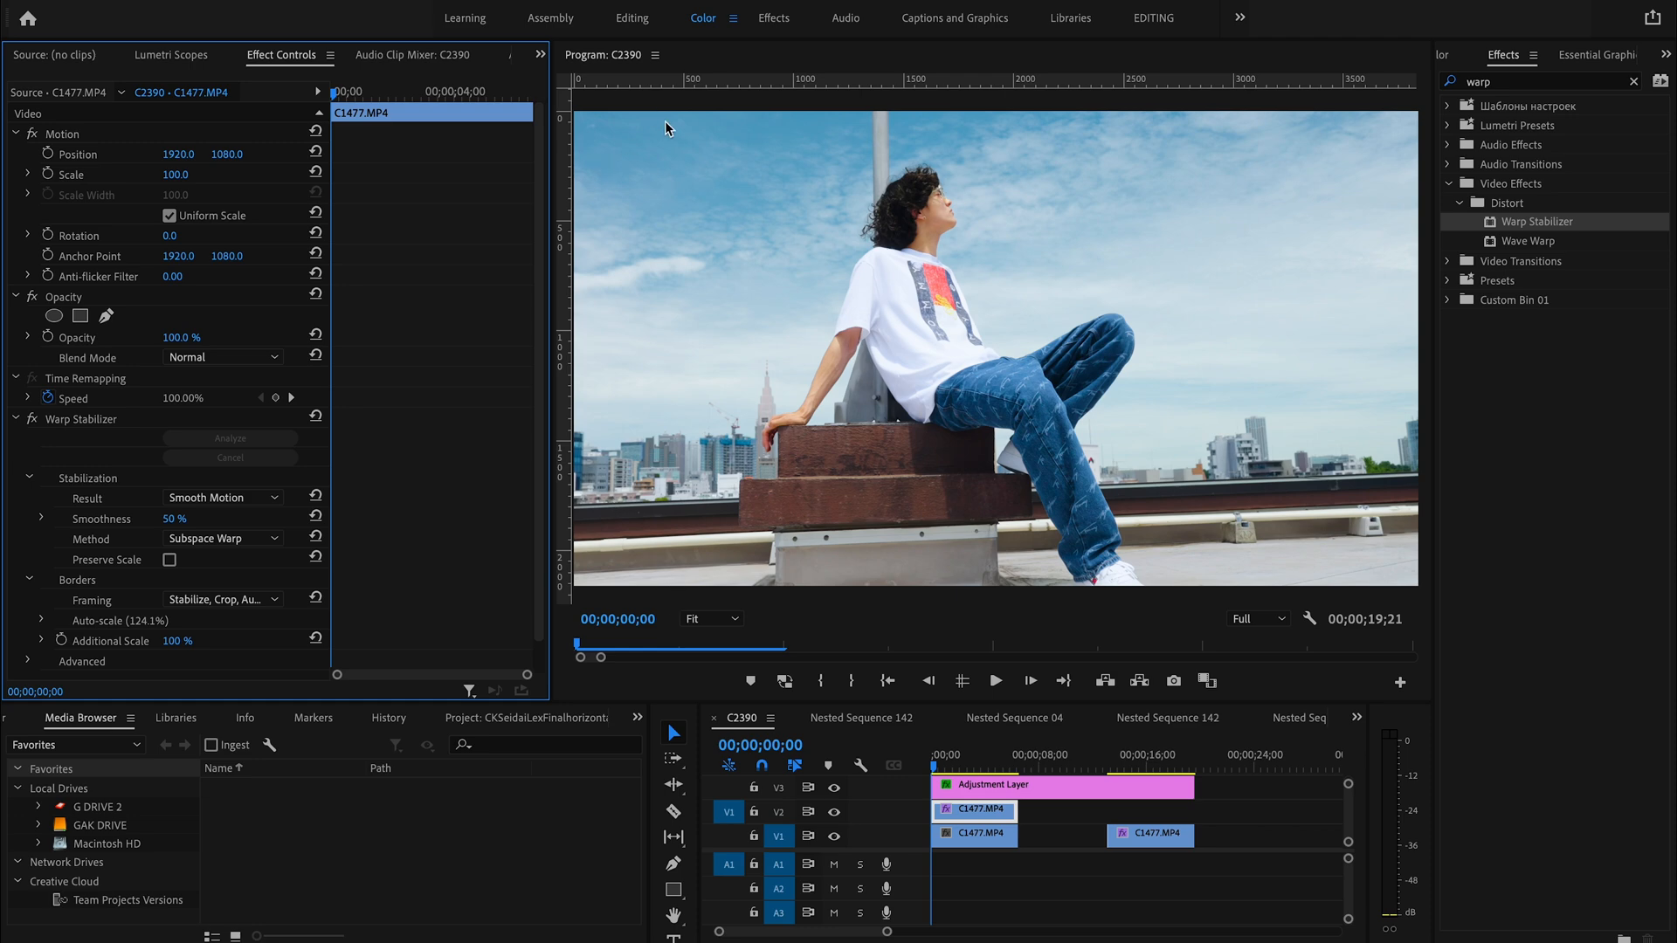
left_click(993, 680)
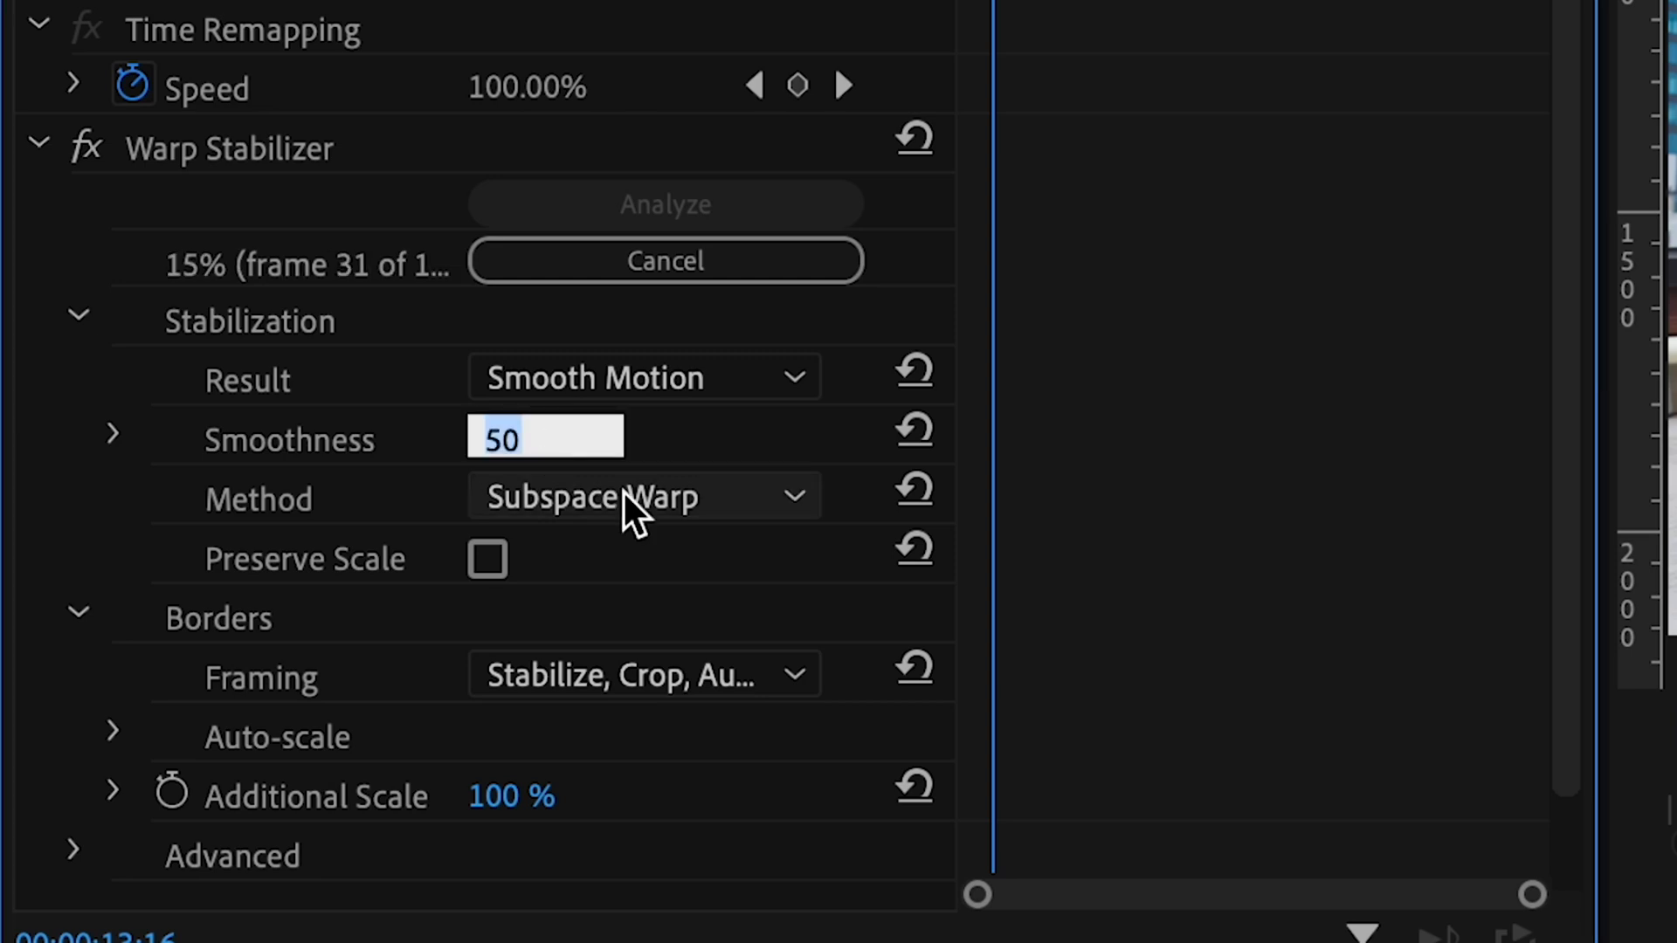
Step: Set smoothness to 10% and choose the Position, Scale, Rotation stabilization method
type("10 %")
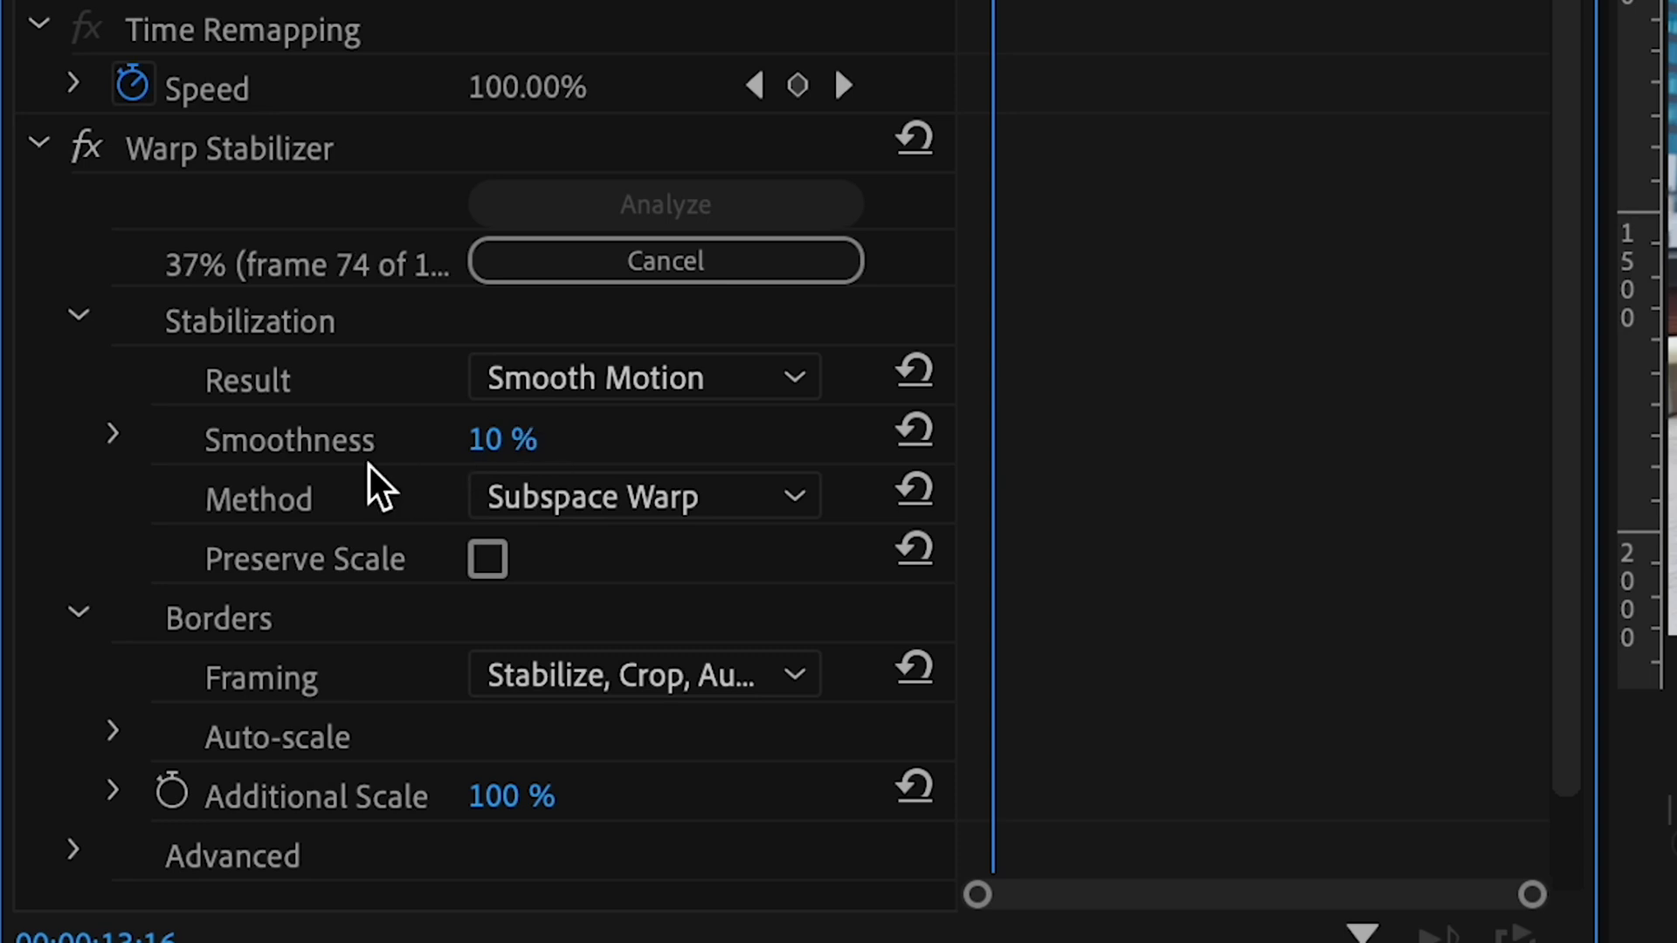
left_click(641, 496)
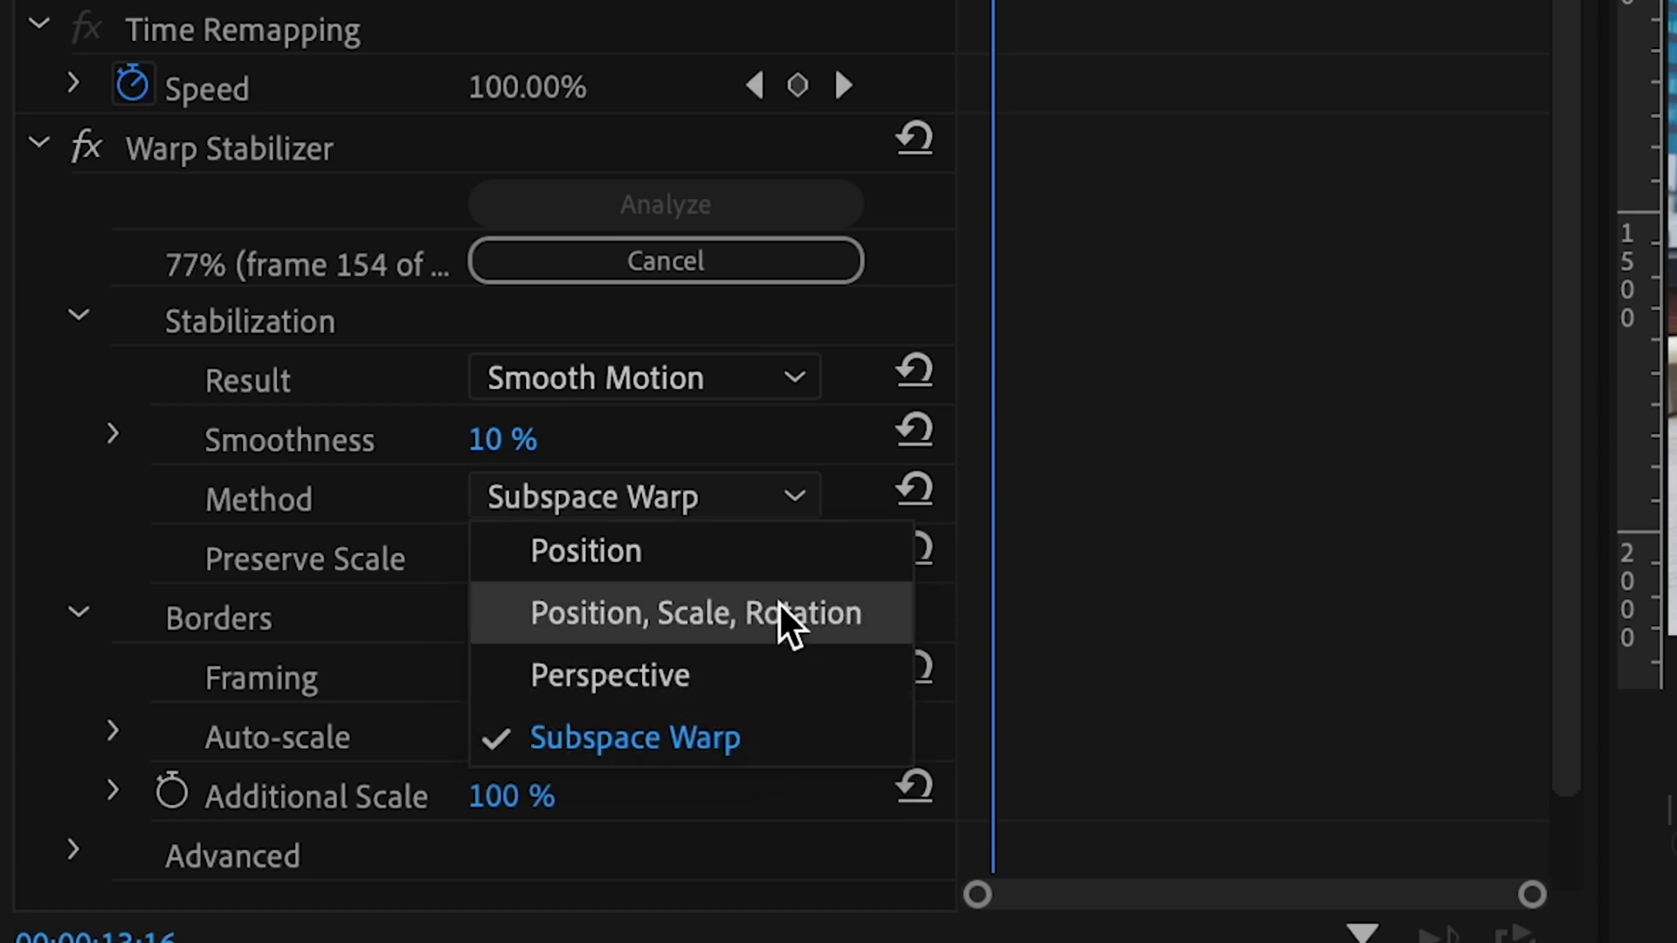
mouse_move(850, 650)
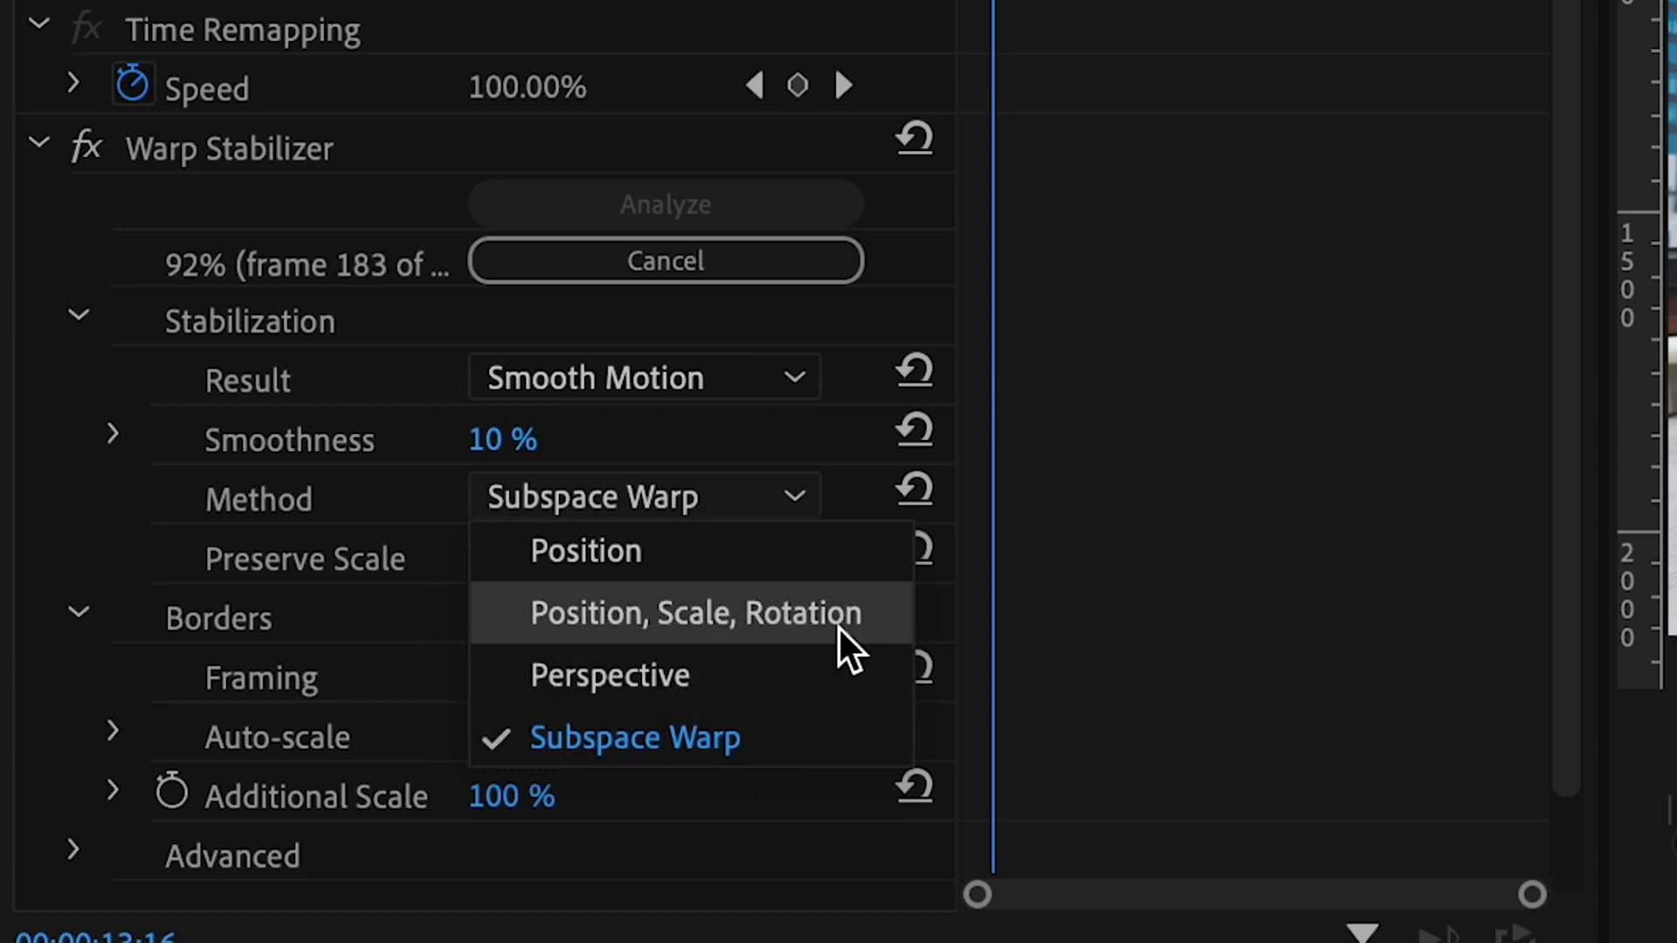
left_click(693, 612)
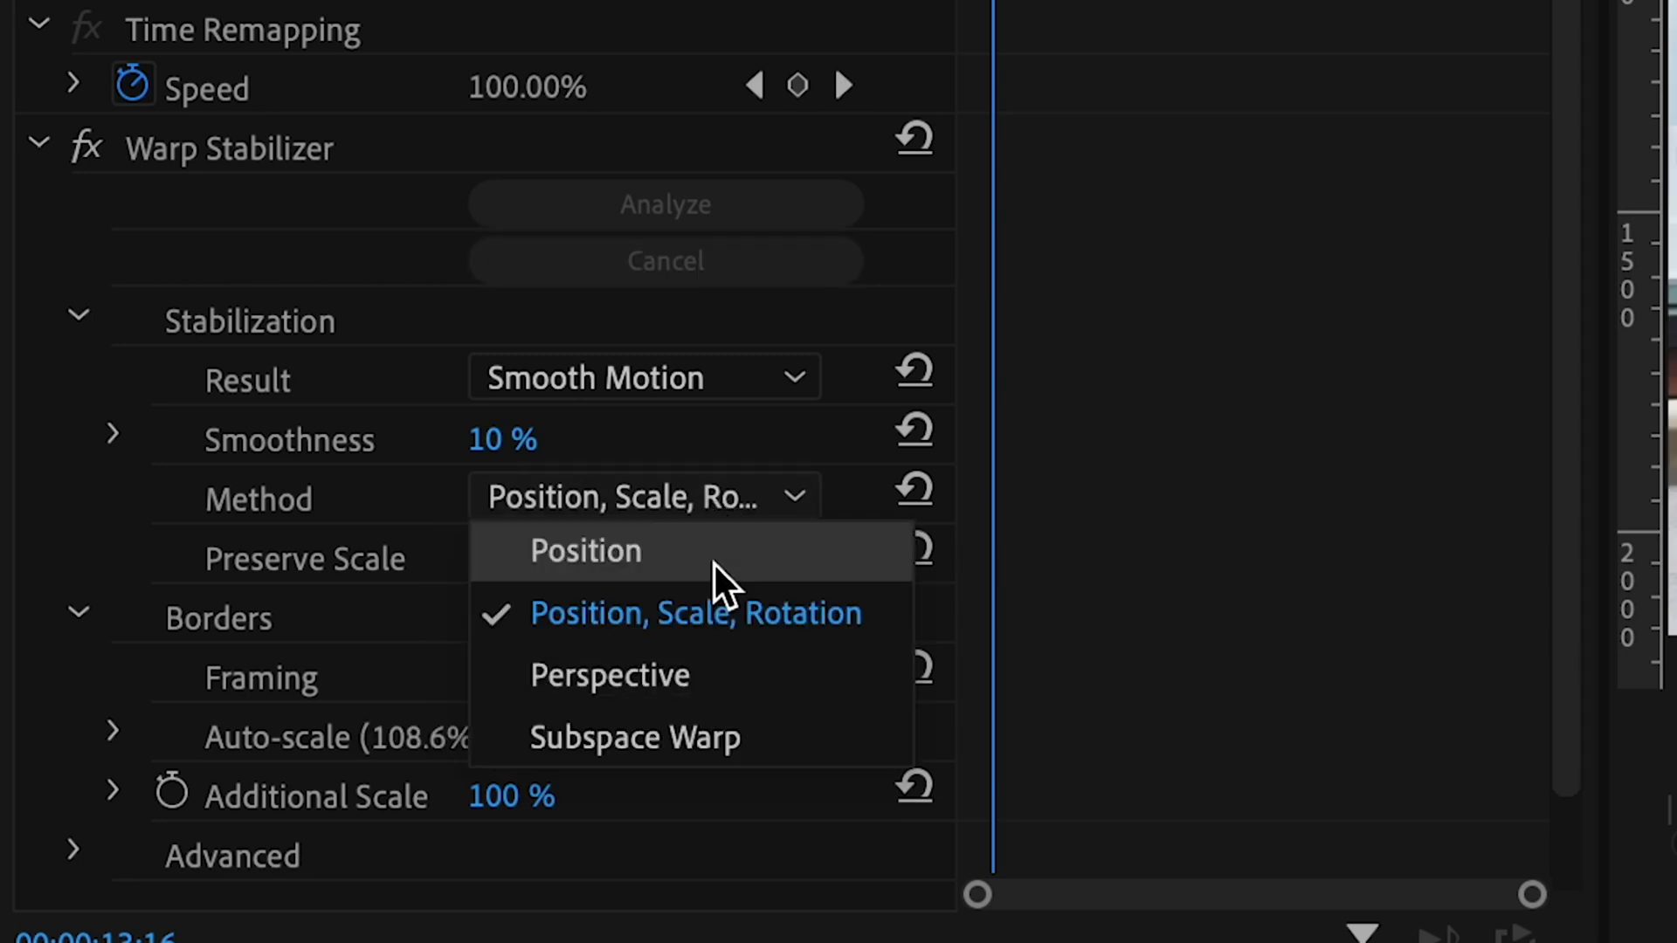
left_click(693, 612)
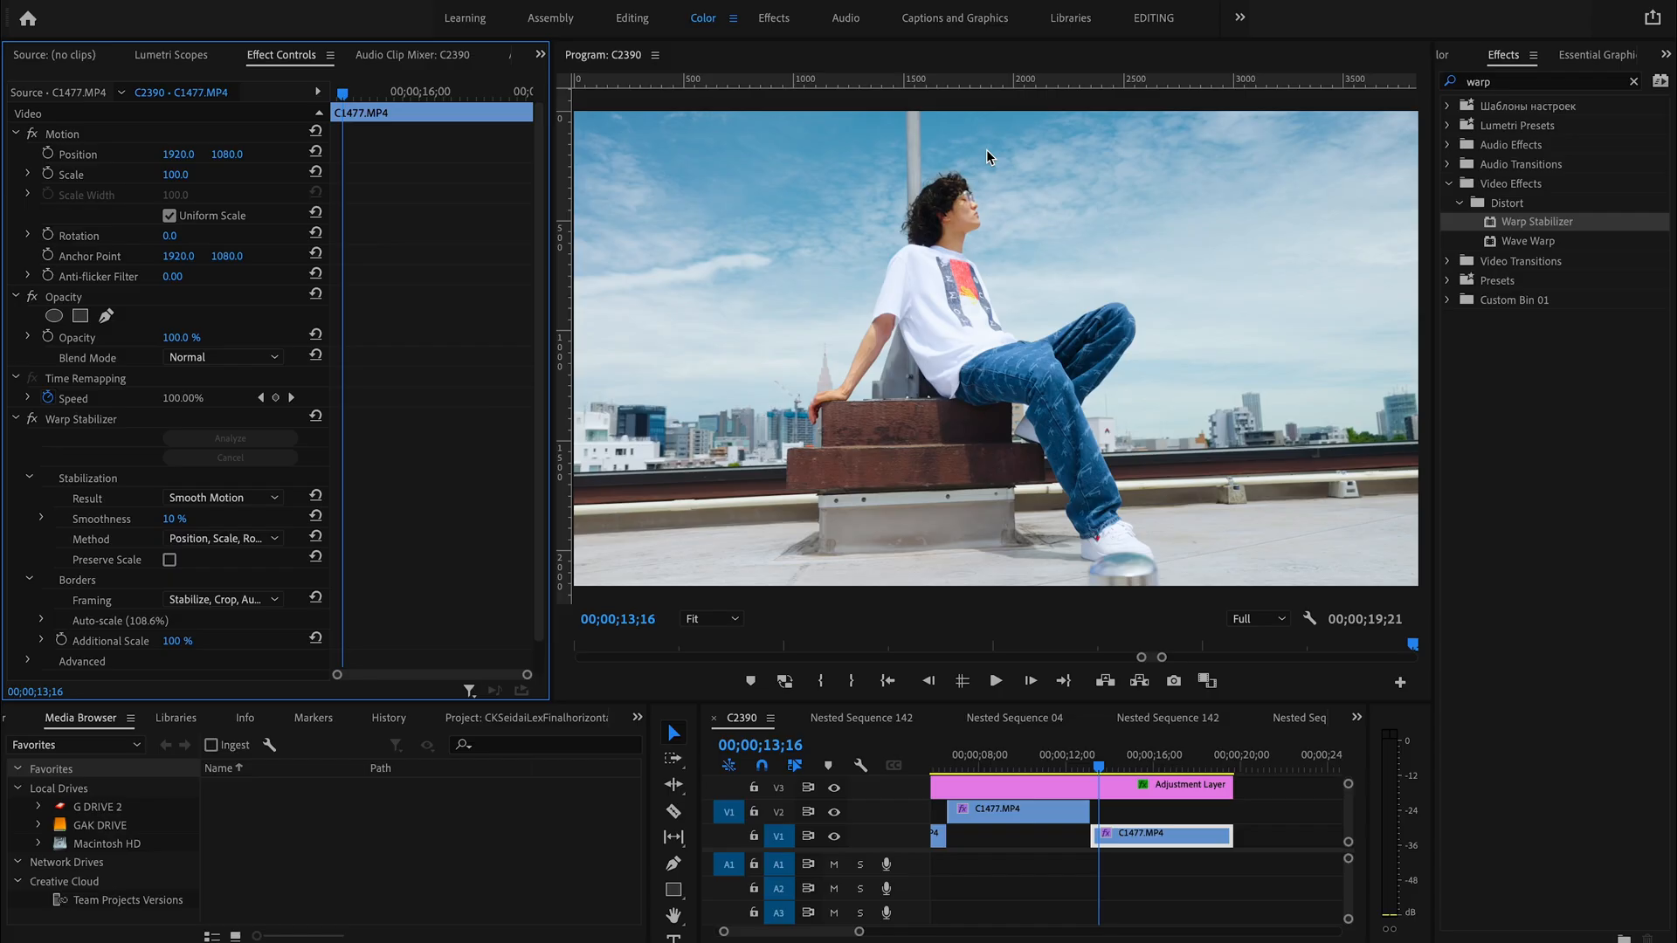
mouse_move(1097, 137)
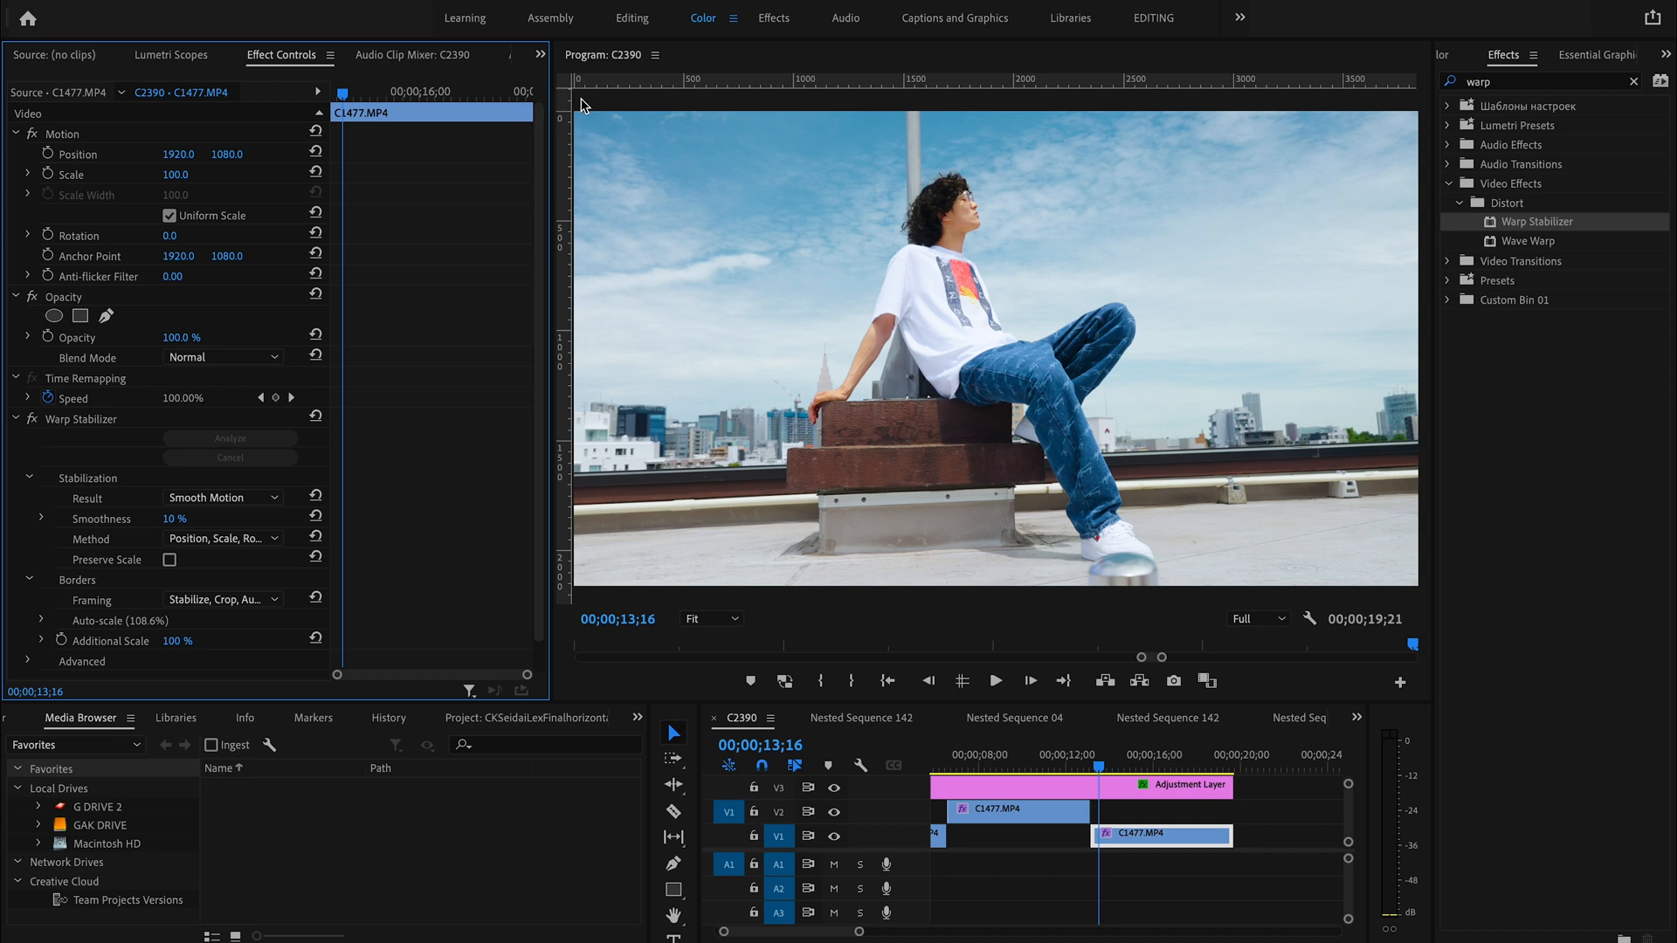
mouse_move(610, 255)
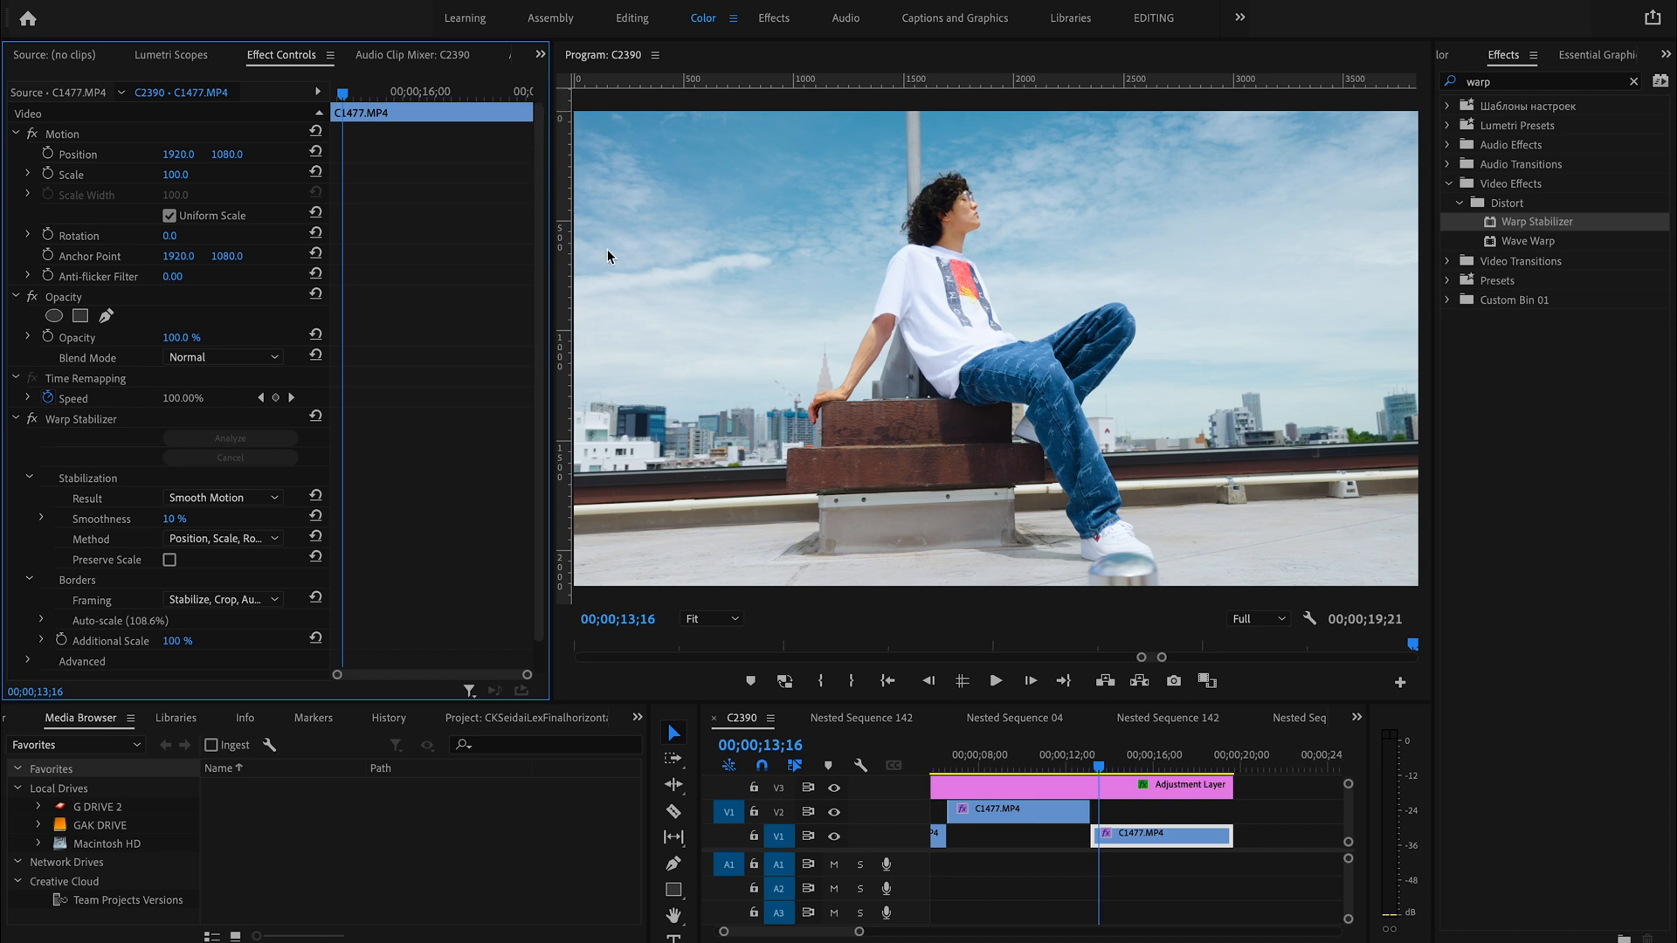
mouse_move(866, 155)
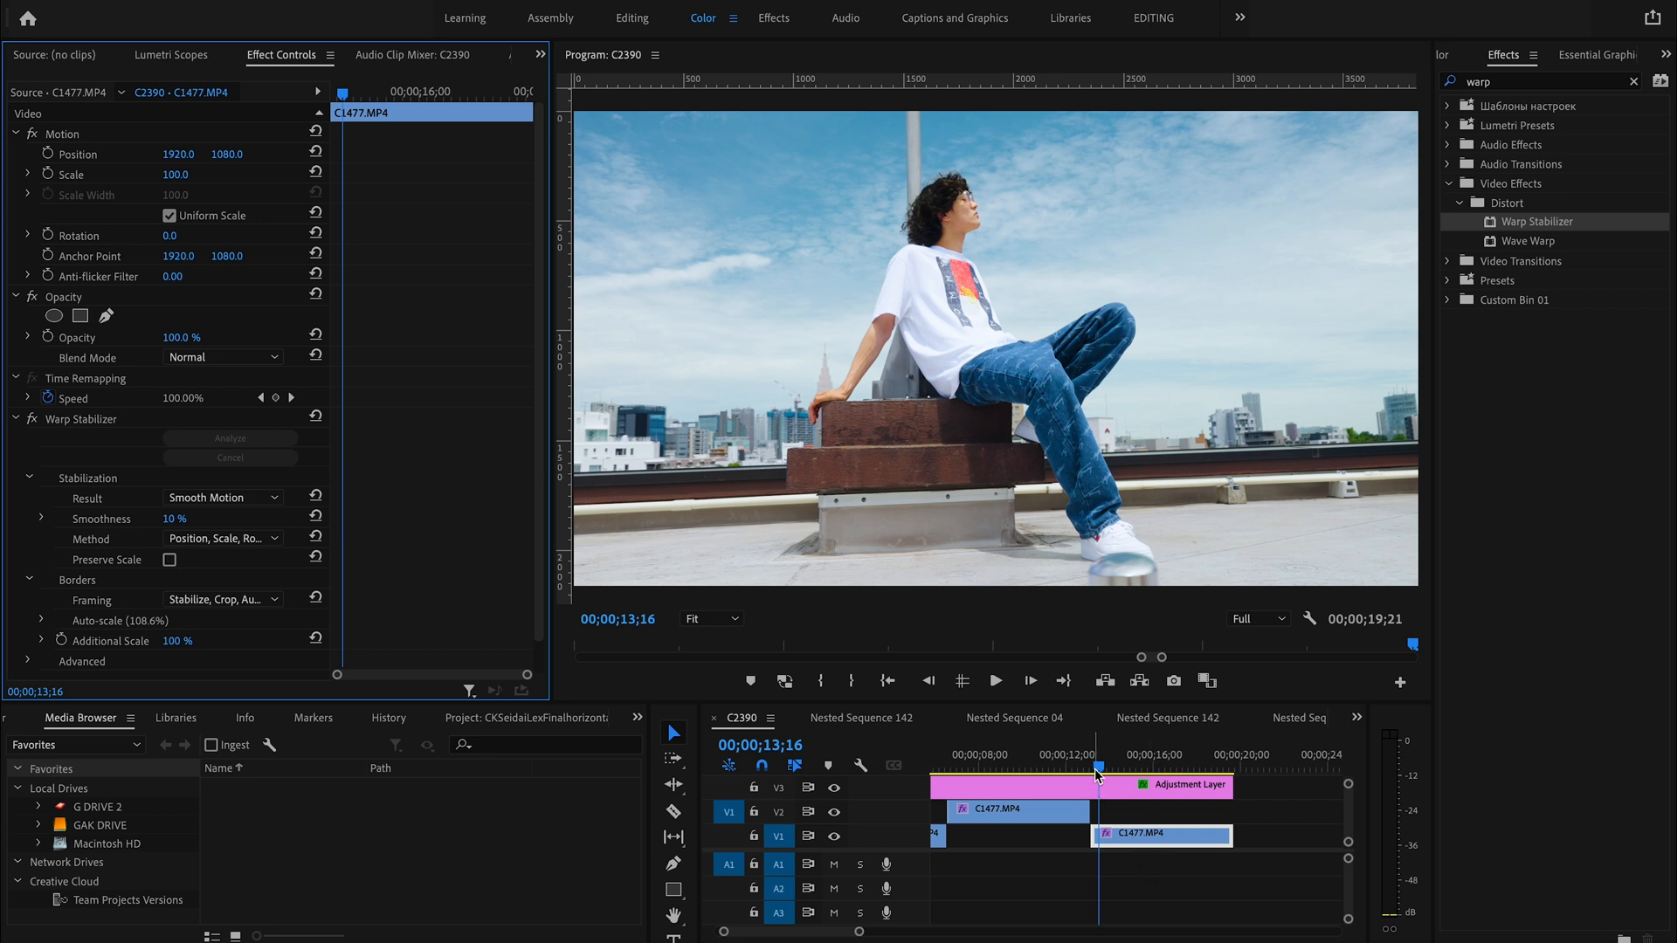
left_click_drag(1097, 767, 1088, 767)
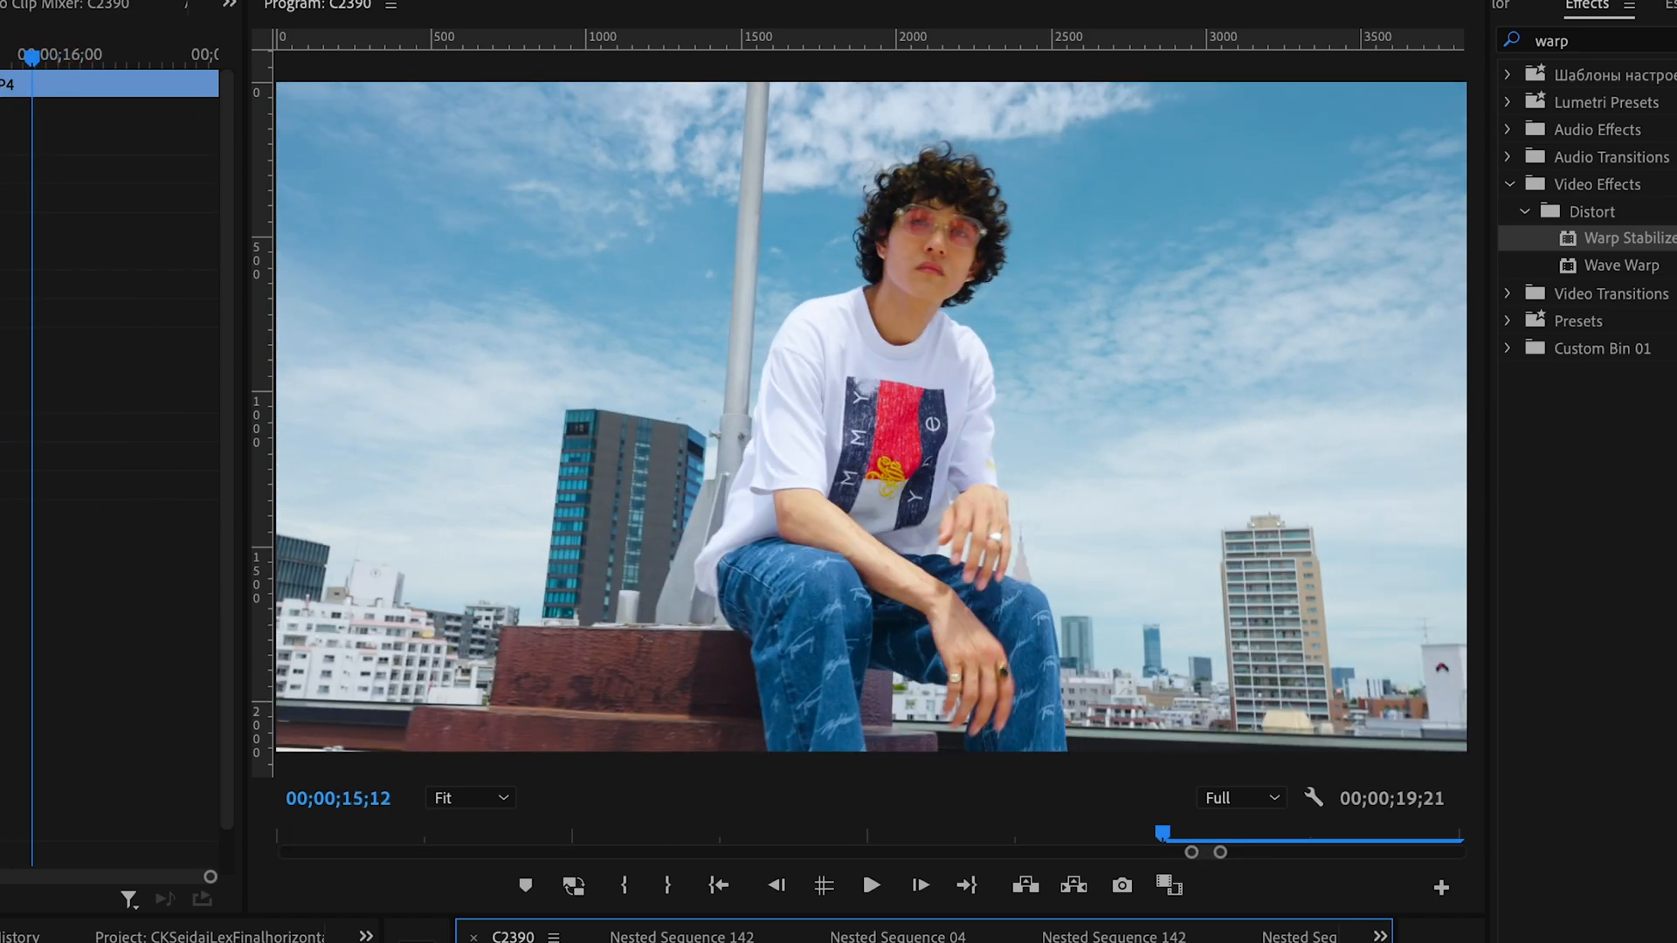
left_click(870, 884)
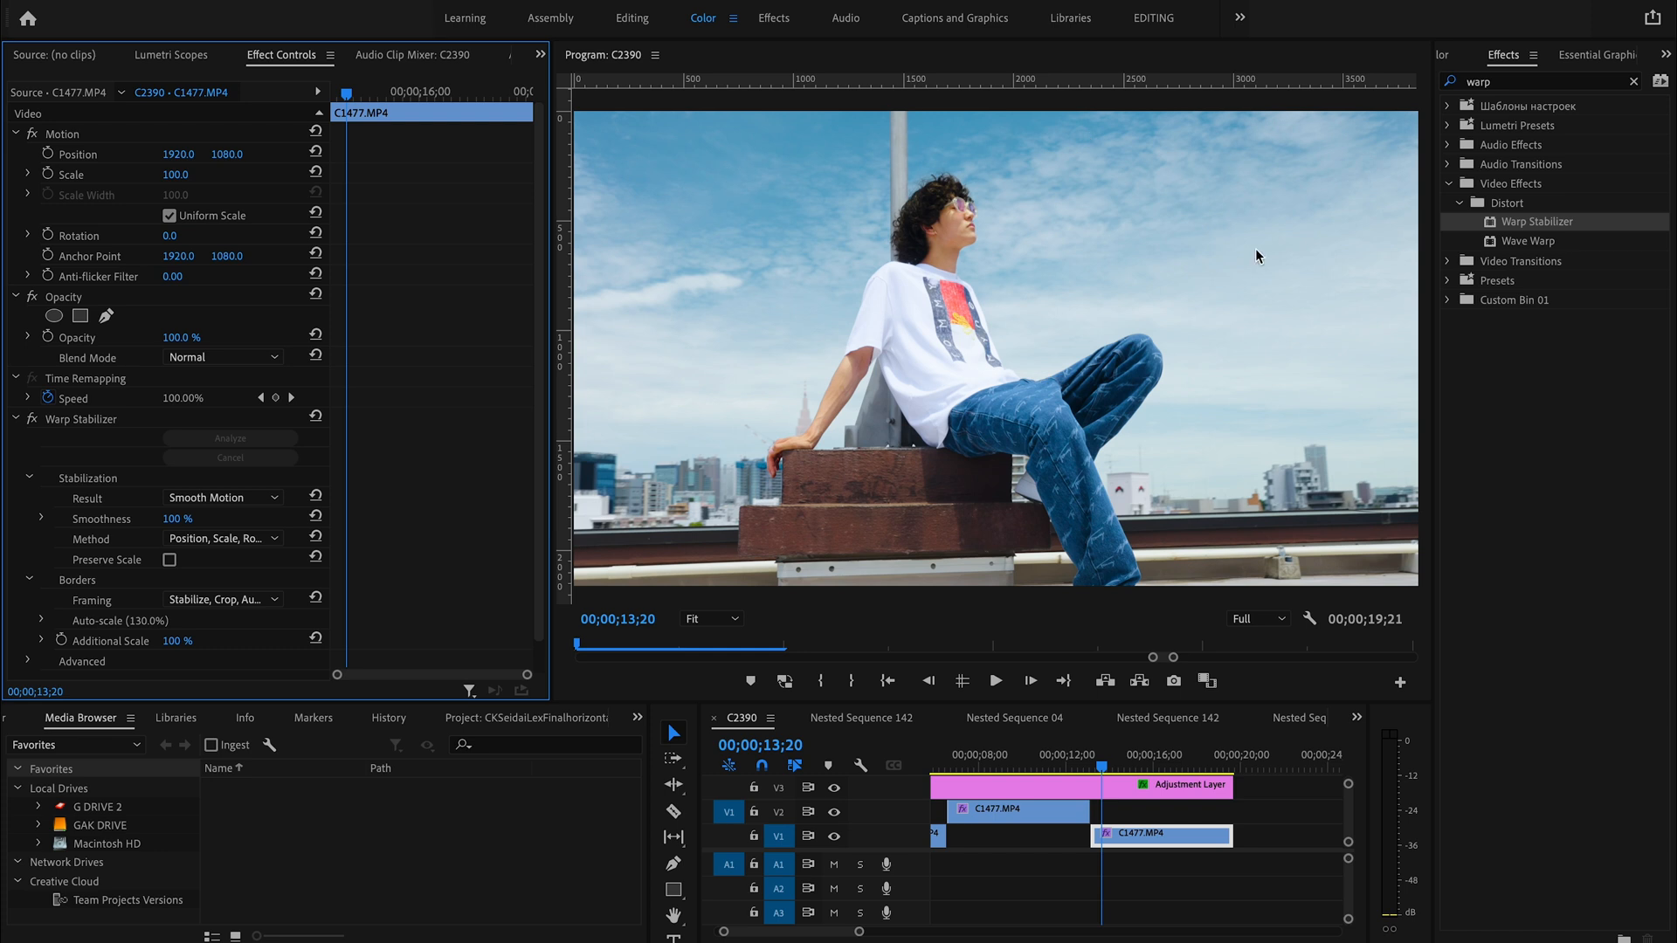
mouse_move(1303, 355)
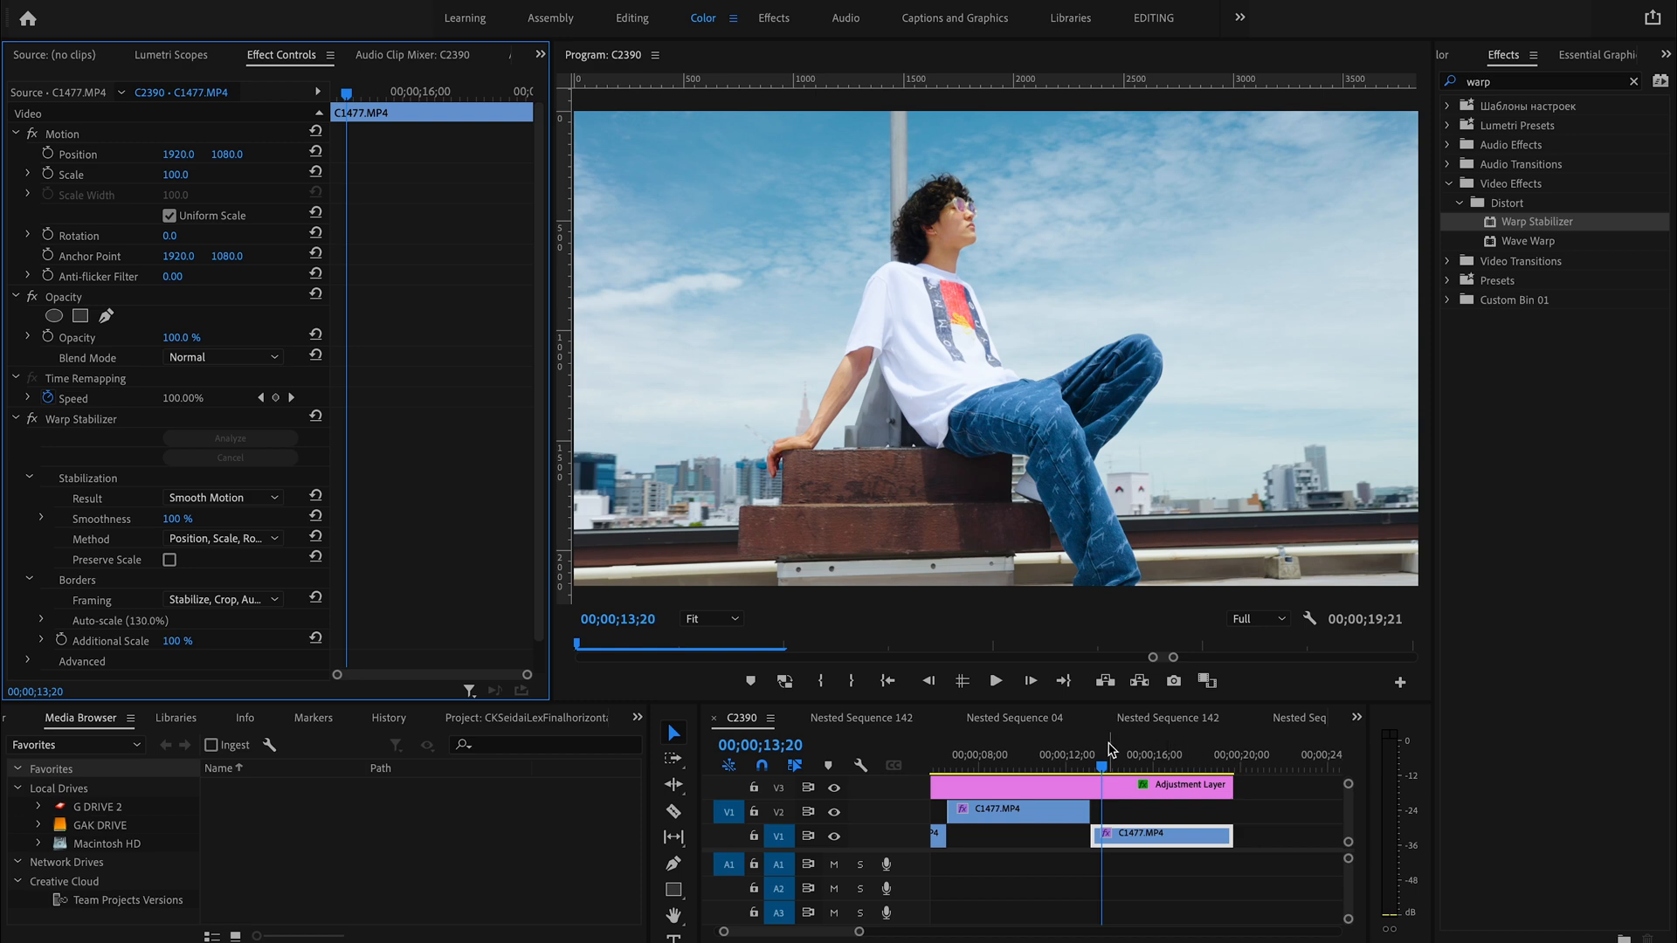
Step: Scrub back to the clip start and play the 100% smoothness result
left_click_drag(1108, 745, 1090, 746)
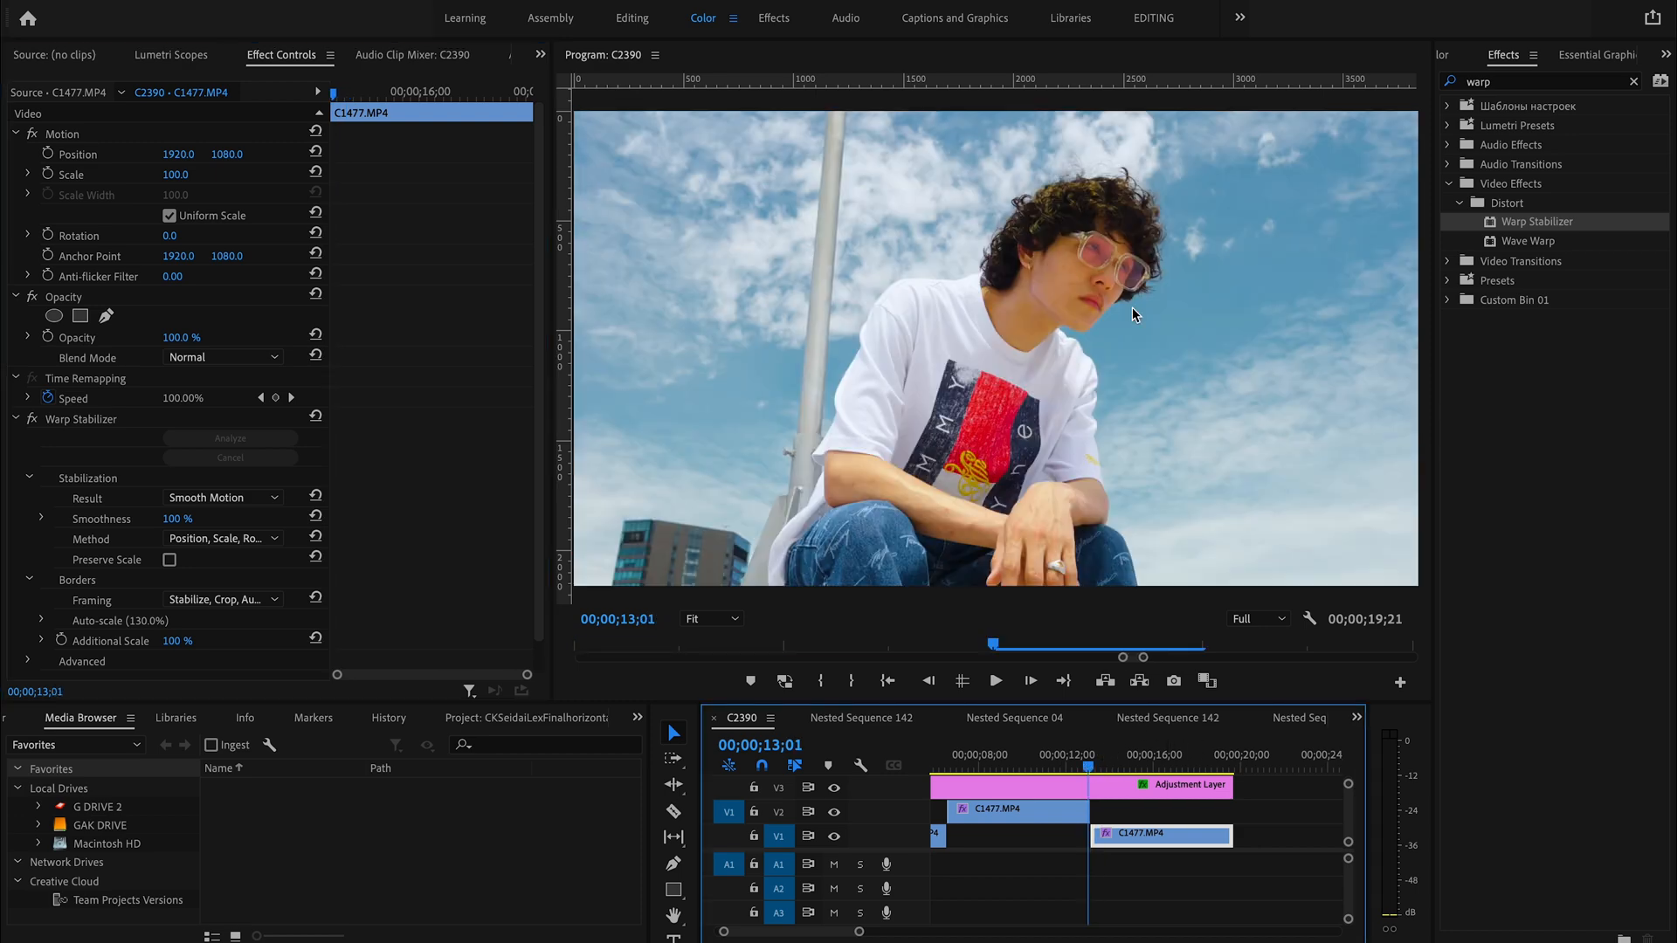
left_click(994, 680)
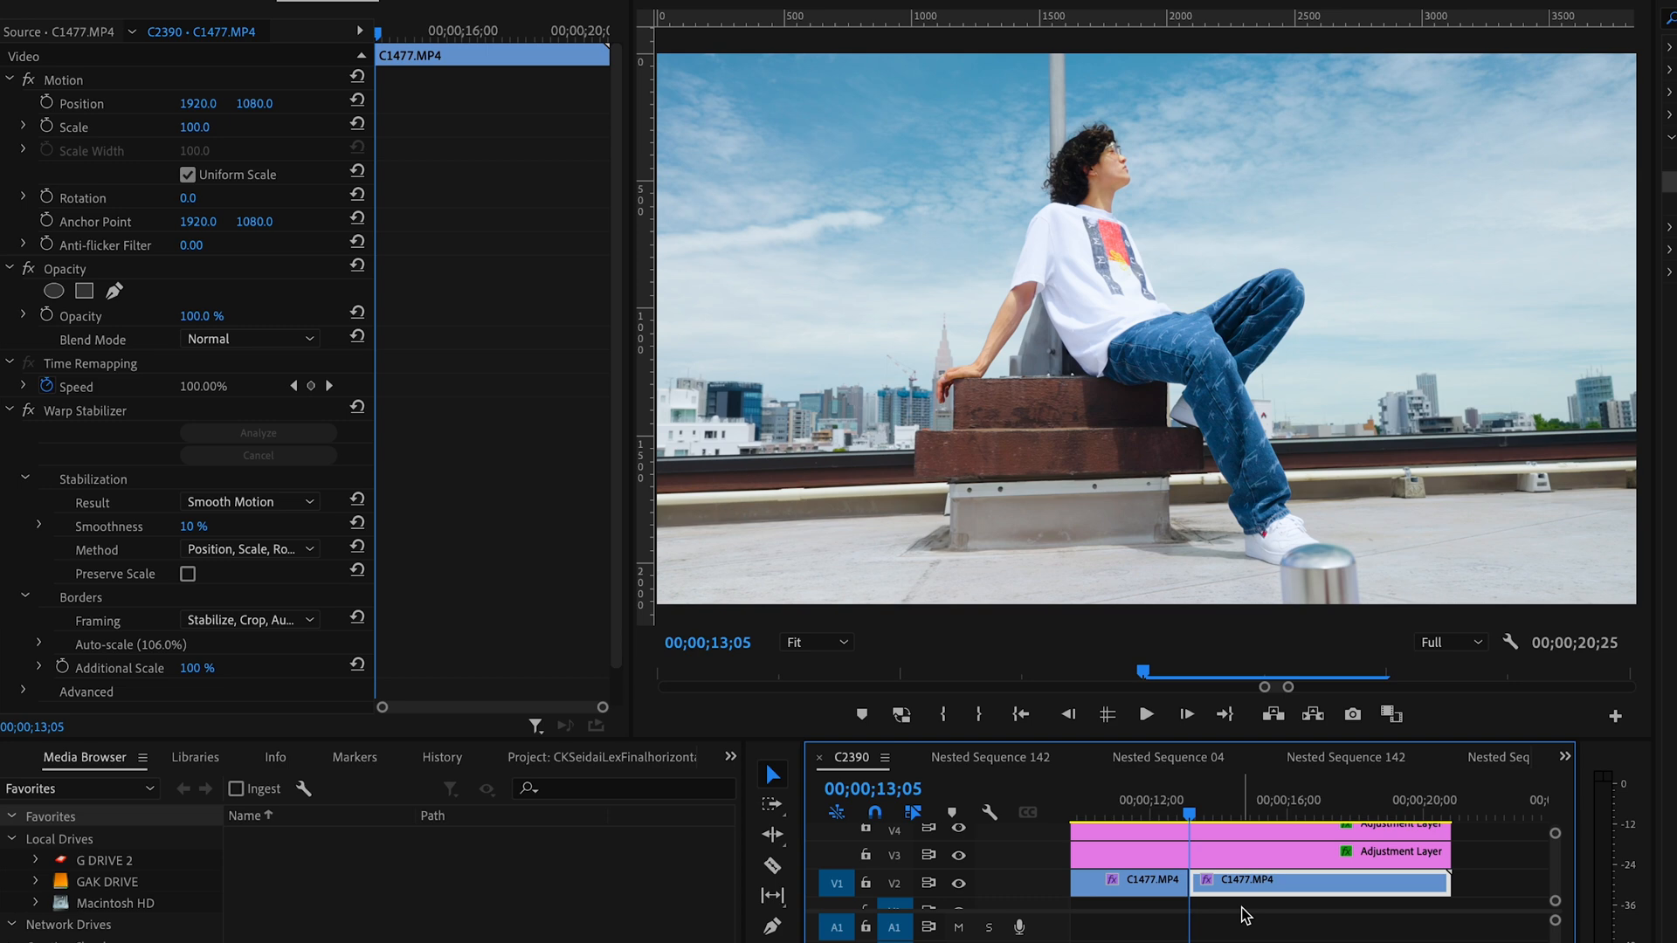
Step: Play the 10% smoothness clip from its start, then stop playback
left_click(1145, 715)
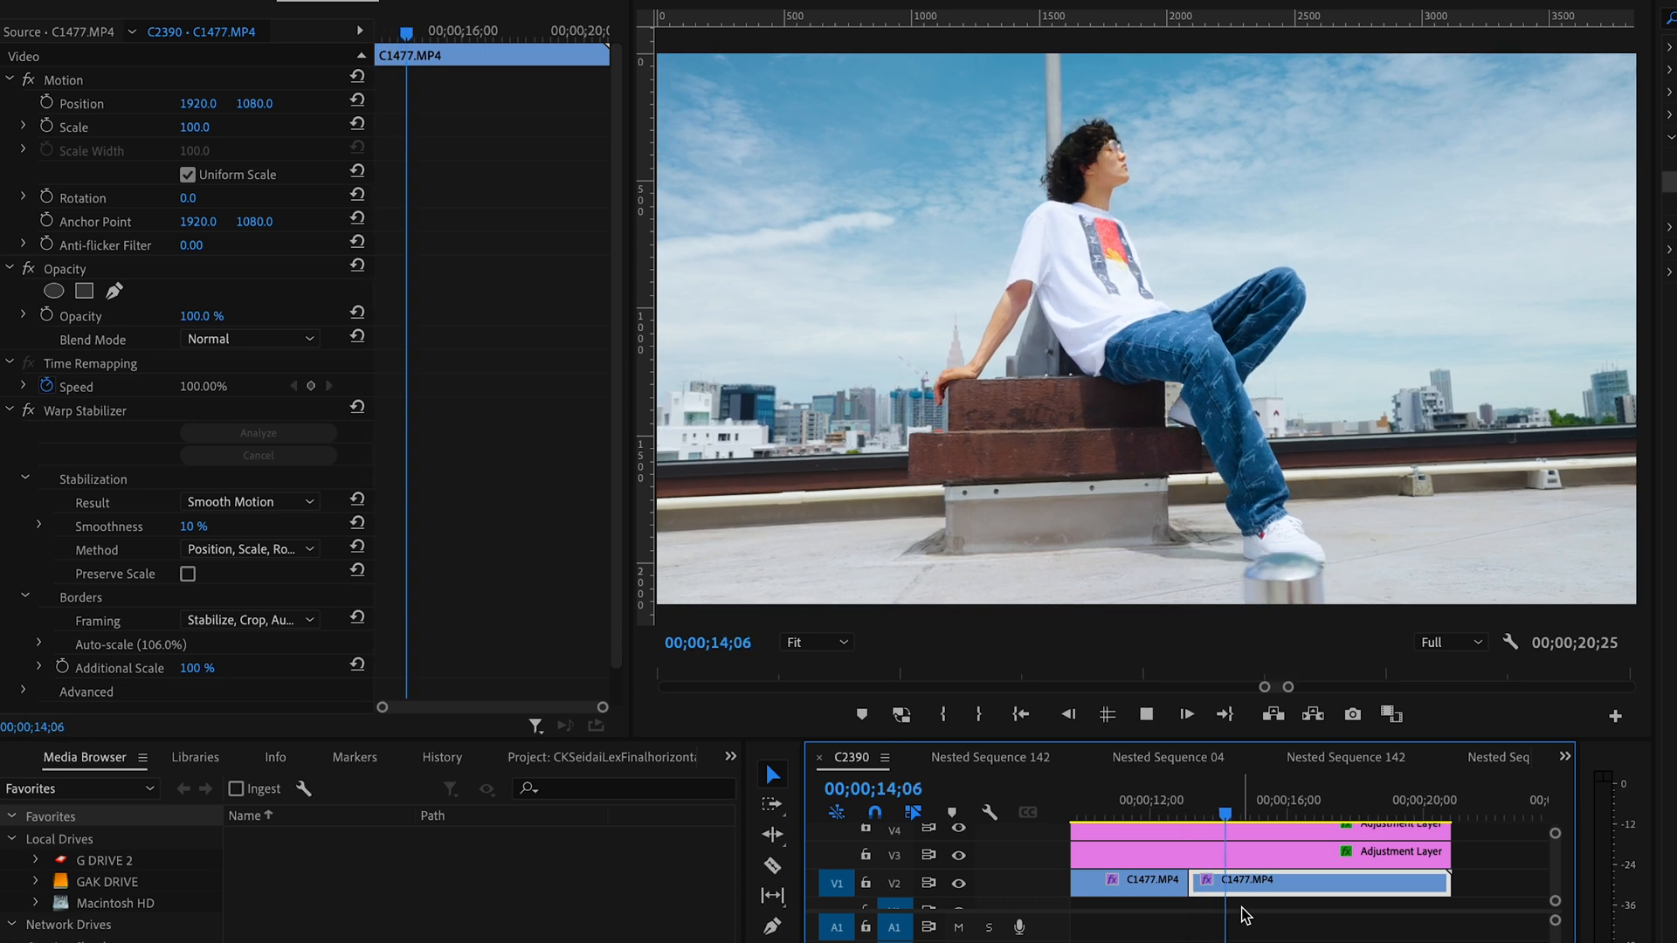
left_click_drag(1226, 812, 1198, 812)
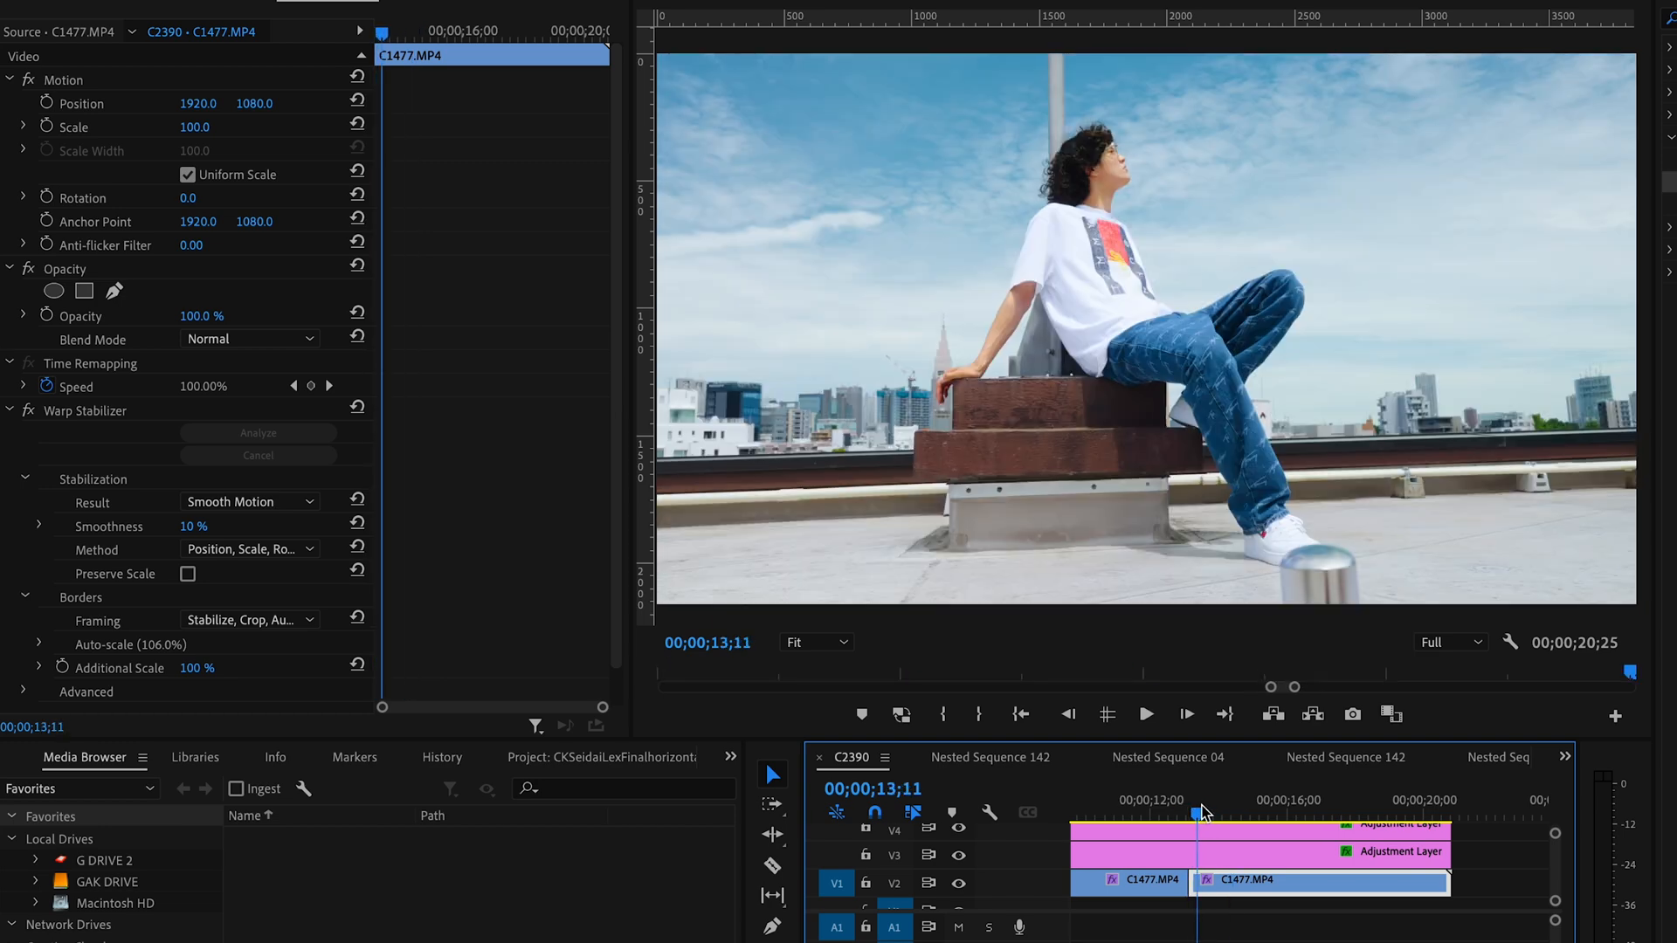
left_click(1216, 814)
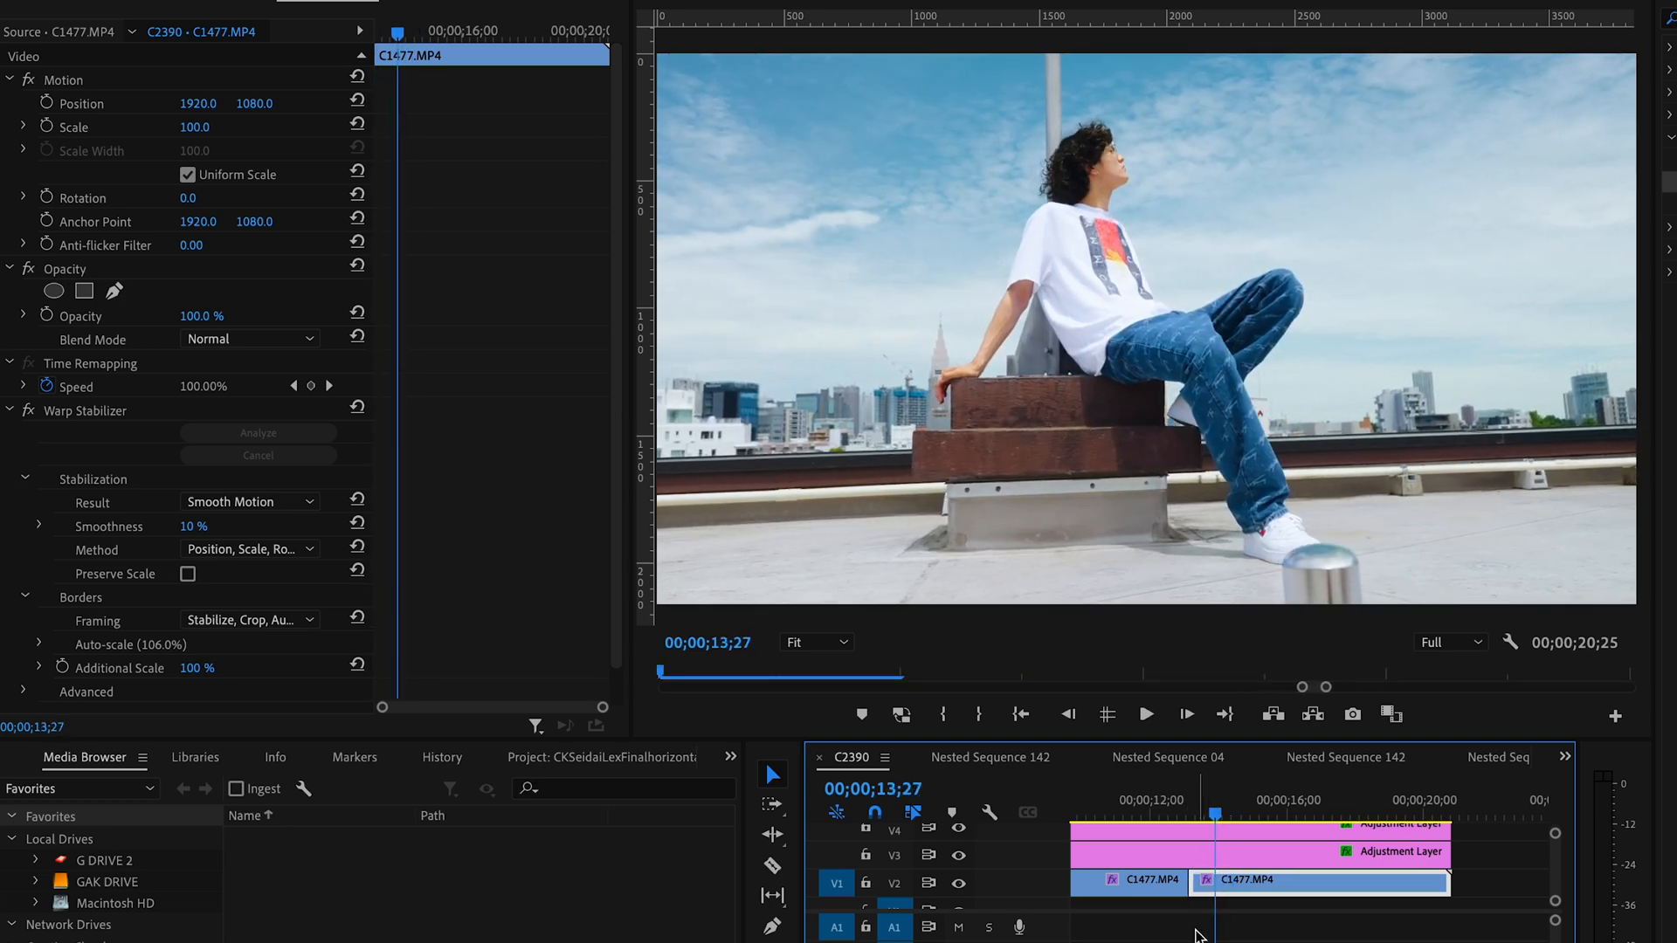
left_click(1331, 880)
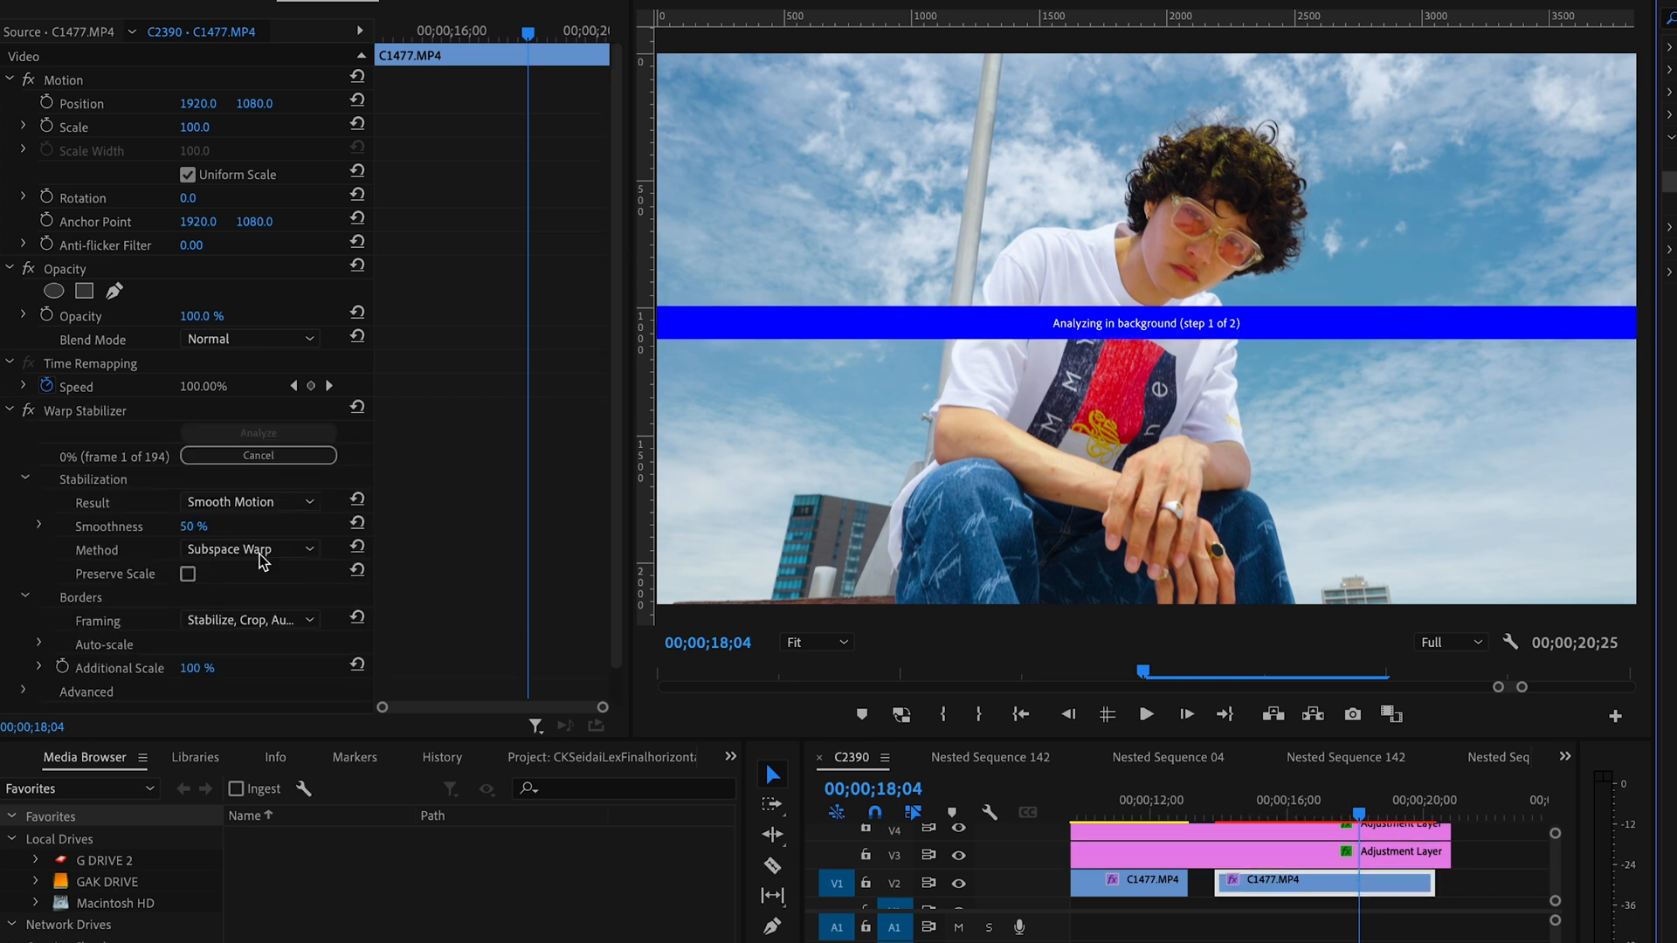
Step: Trim the clip's edge in the timeline, discarding the finished stabilizer analysis
left_click(252, 548)
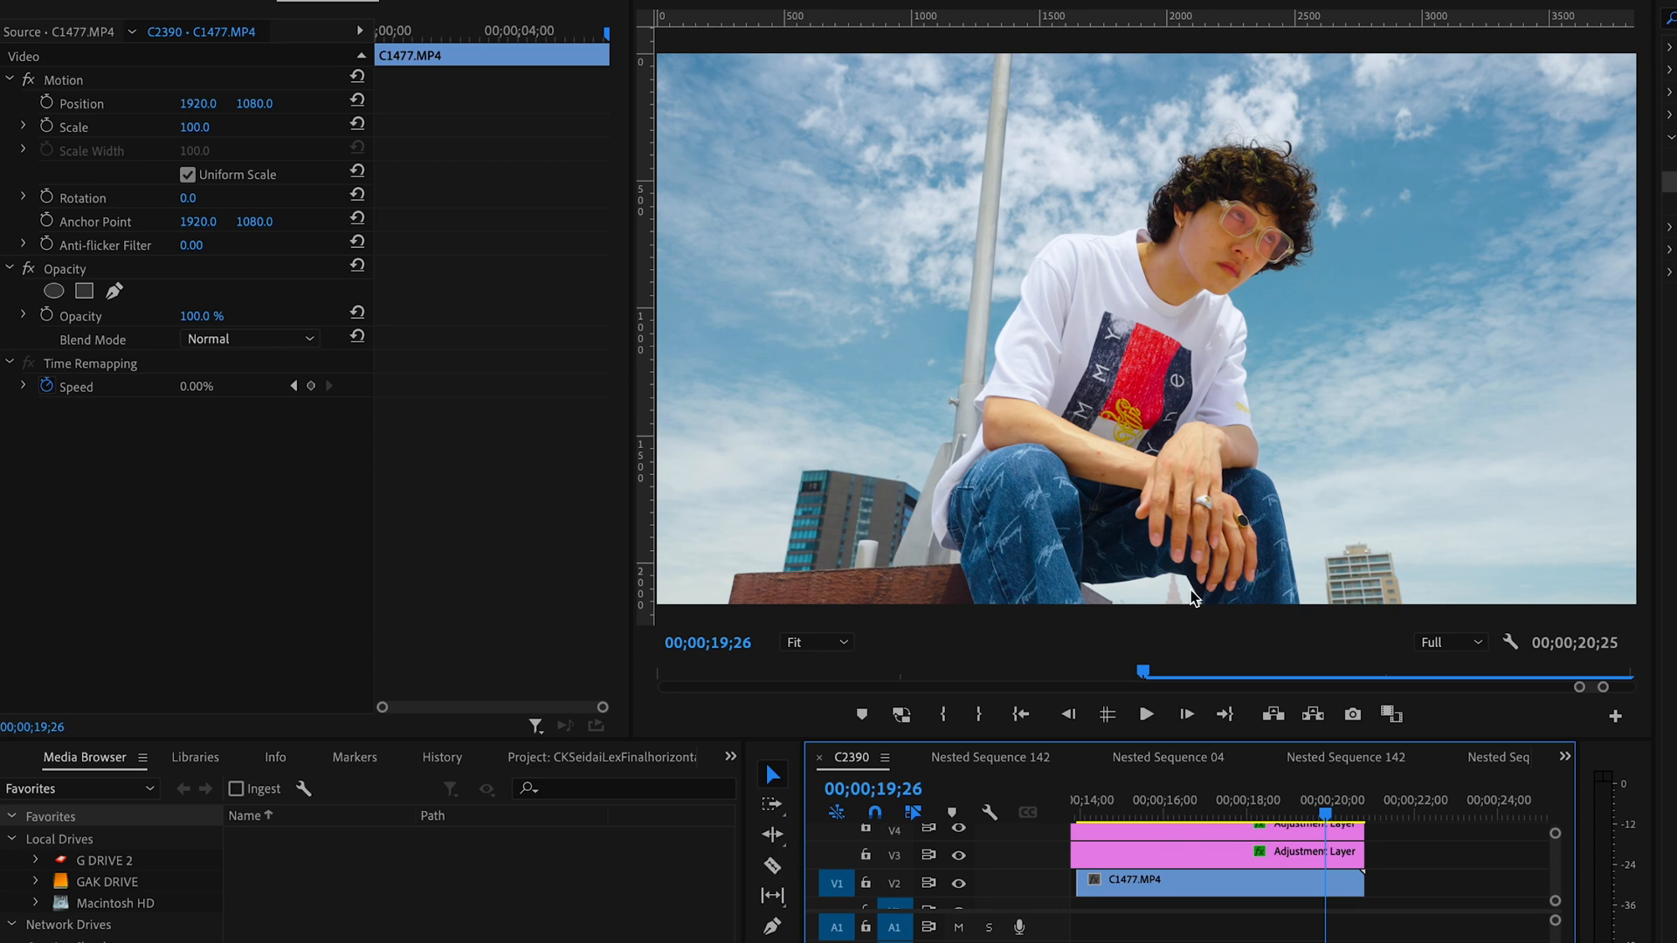
mouse_move(1388, 824)
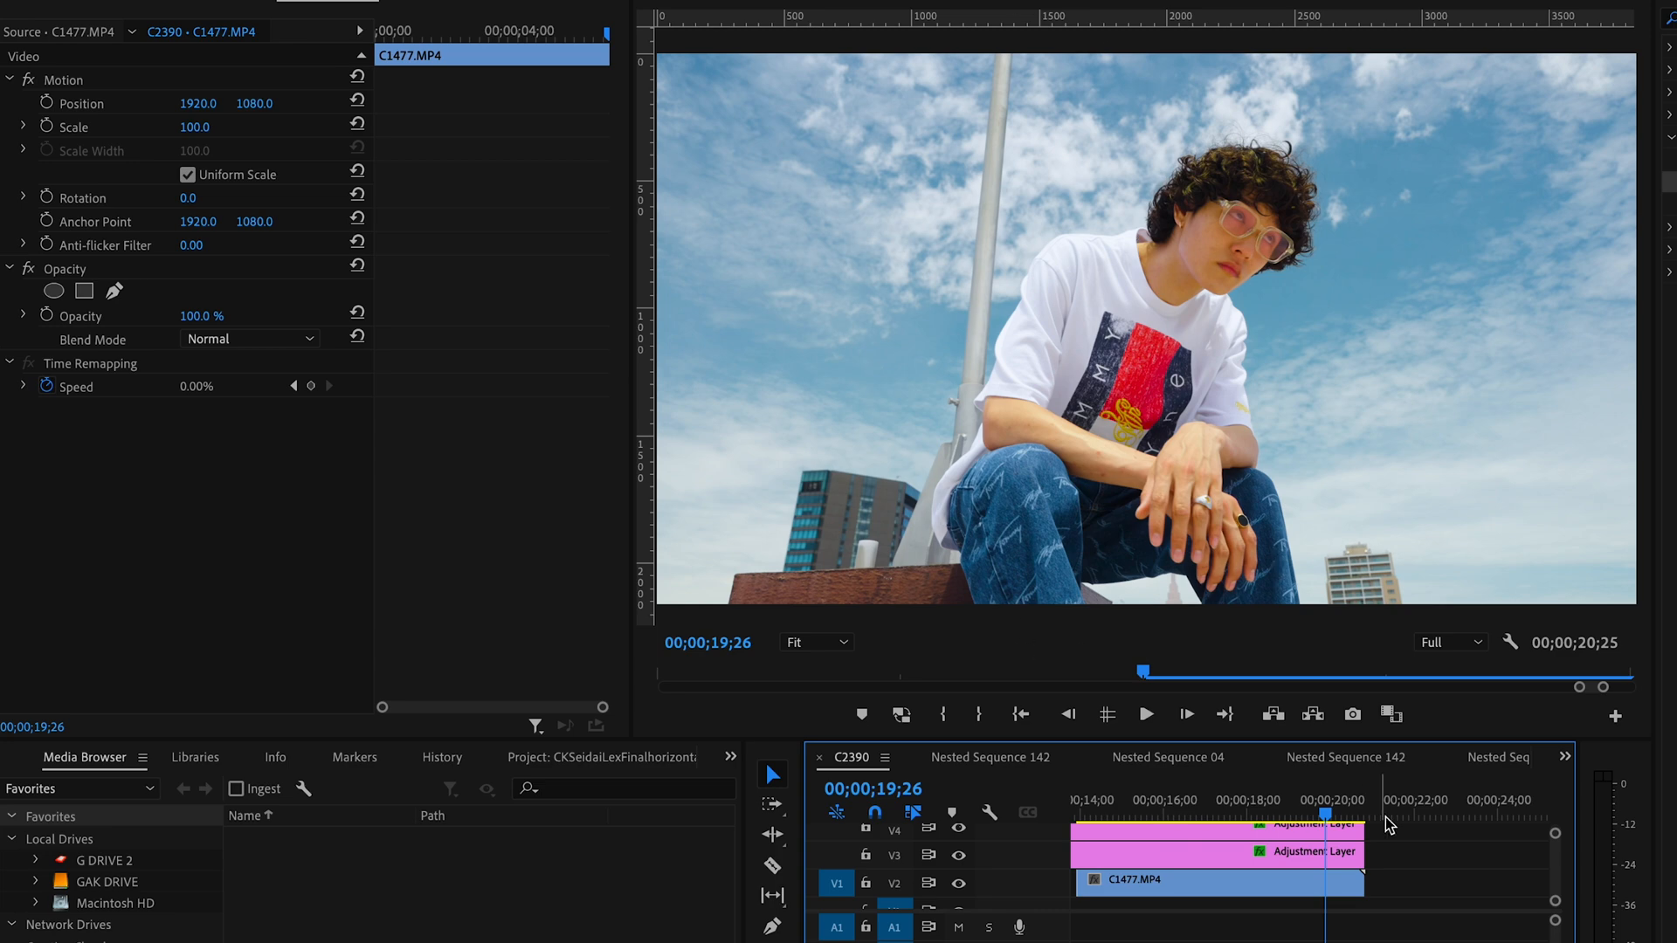